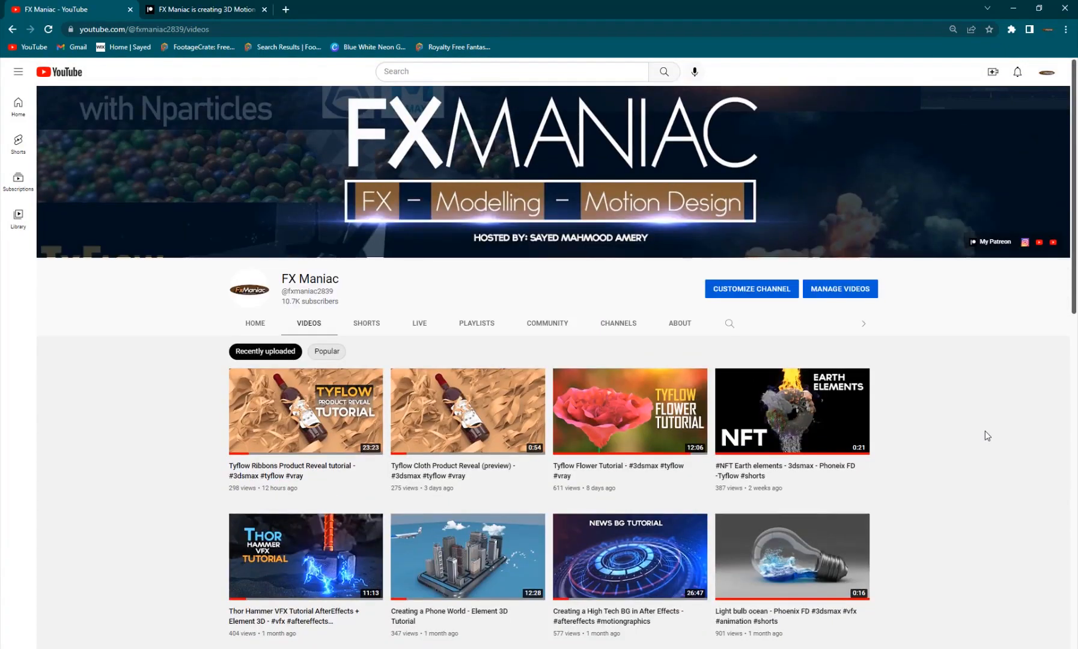
Step: Scrub the RENDER composition through early, late and mid frames of the letter inflation
scroll("down", 3)
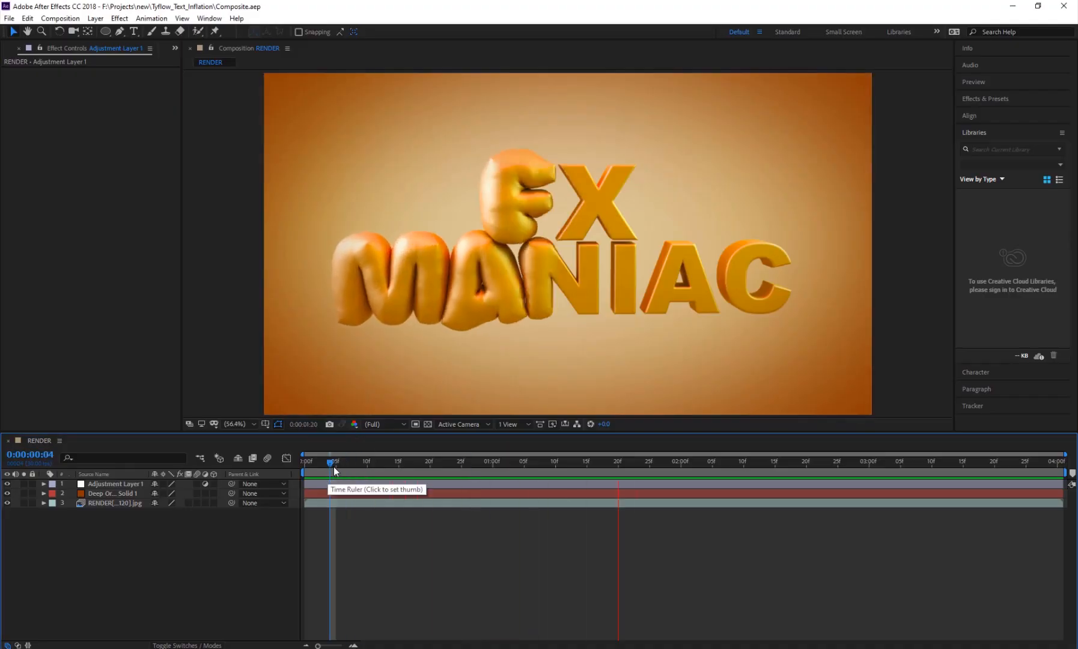
left_click(327, 460)
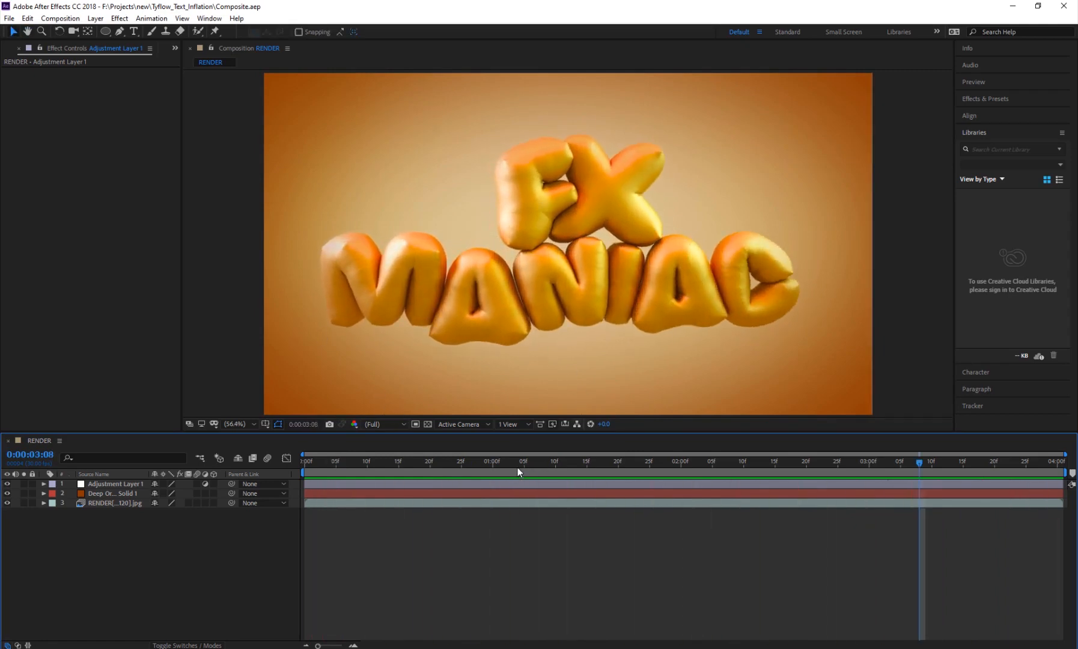
left_click(647, 460)
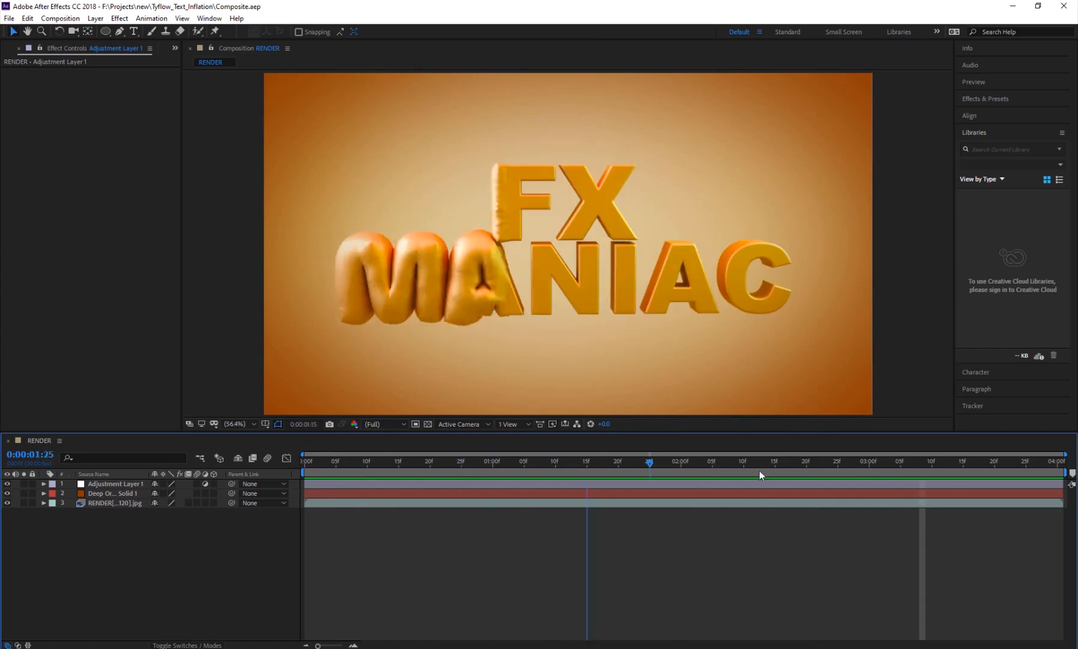
left_click(511, 462)
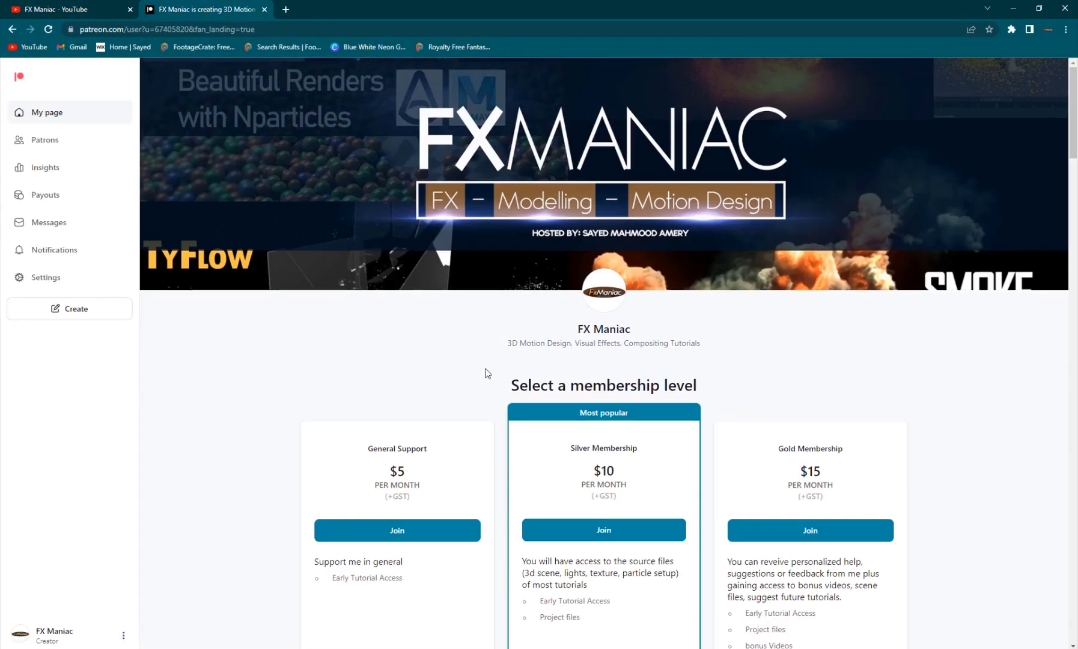
mouse_move(497, 374)
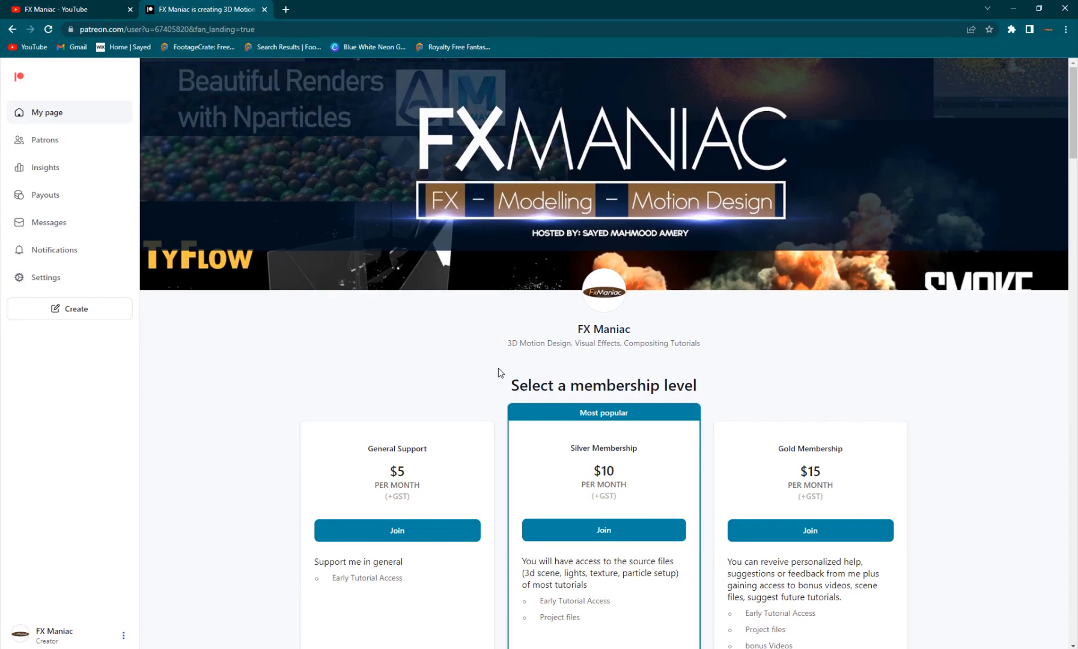
scroll("down", 3)
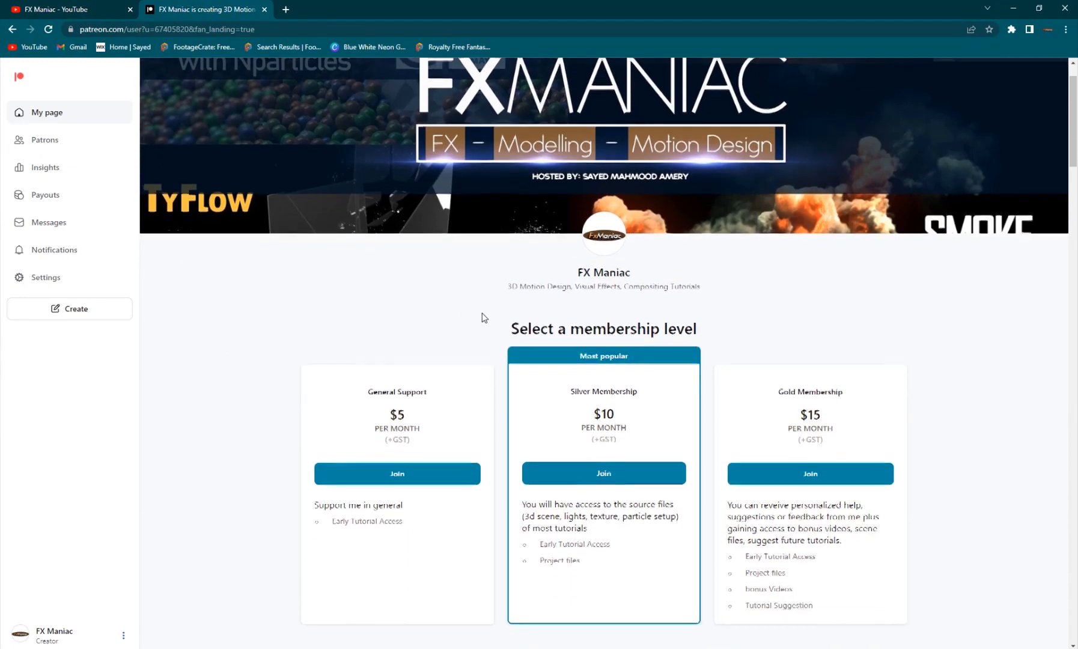
scroll("down", 3)
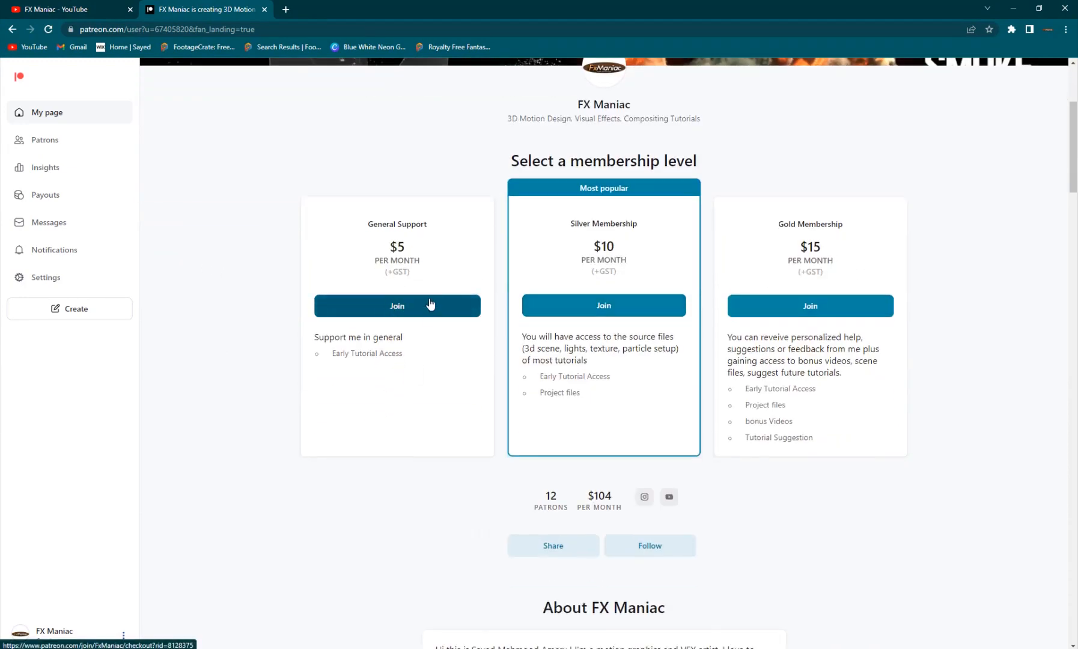
scroll("down", 3)
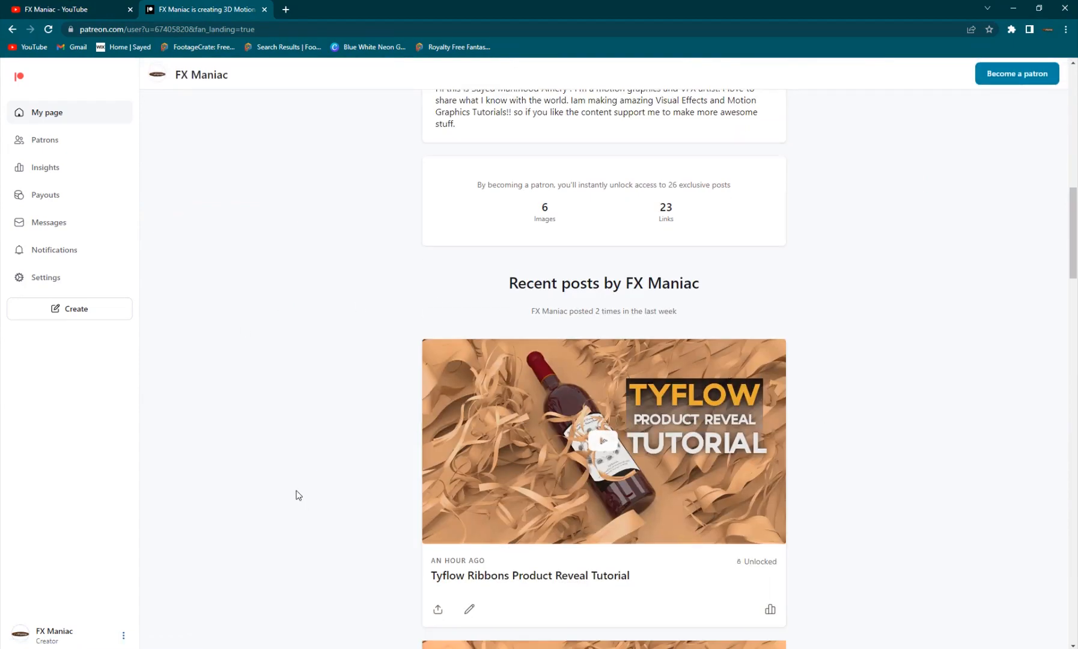
scroll("up", 3)
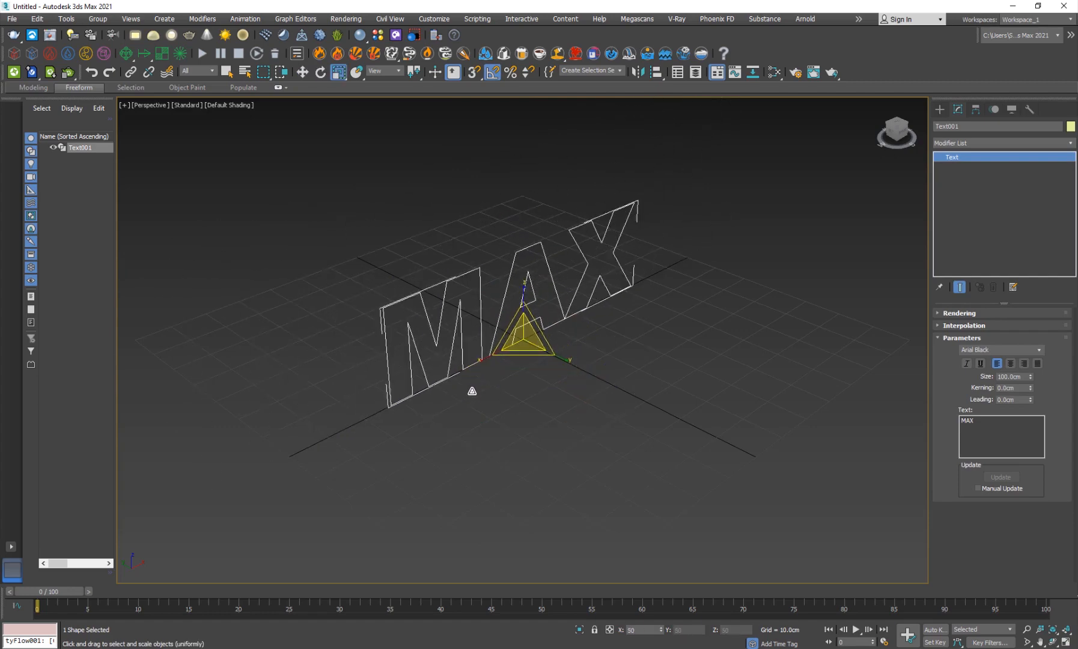
Step: Add a Bevel modifier to Text001 with Level 1 height and Level 2 enabled
left_click(996, 143)
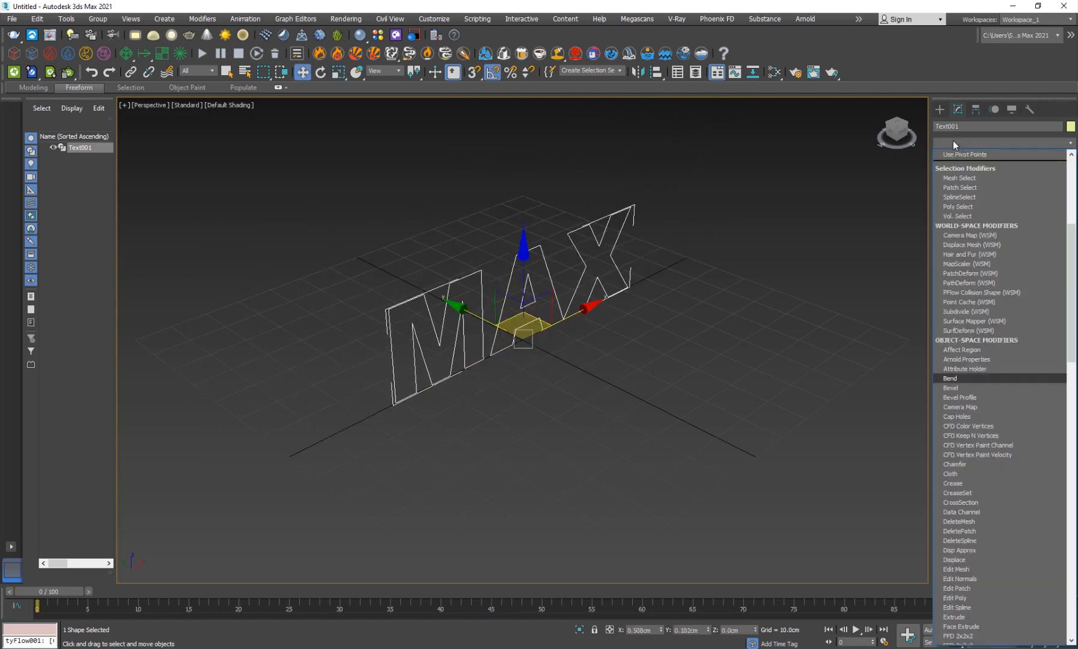
left_click(950, 386)
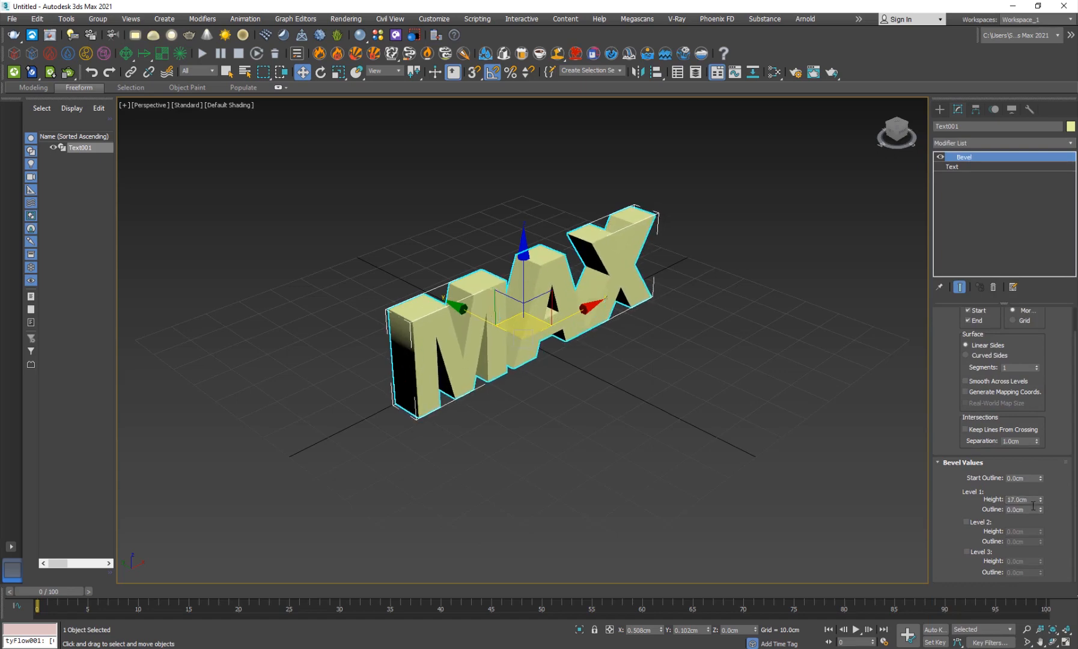
left_click(965, 521)
type("-1")
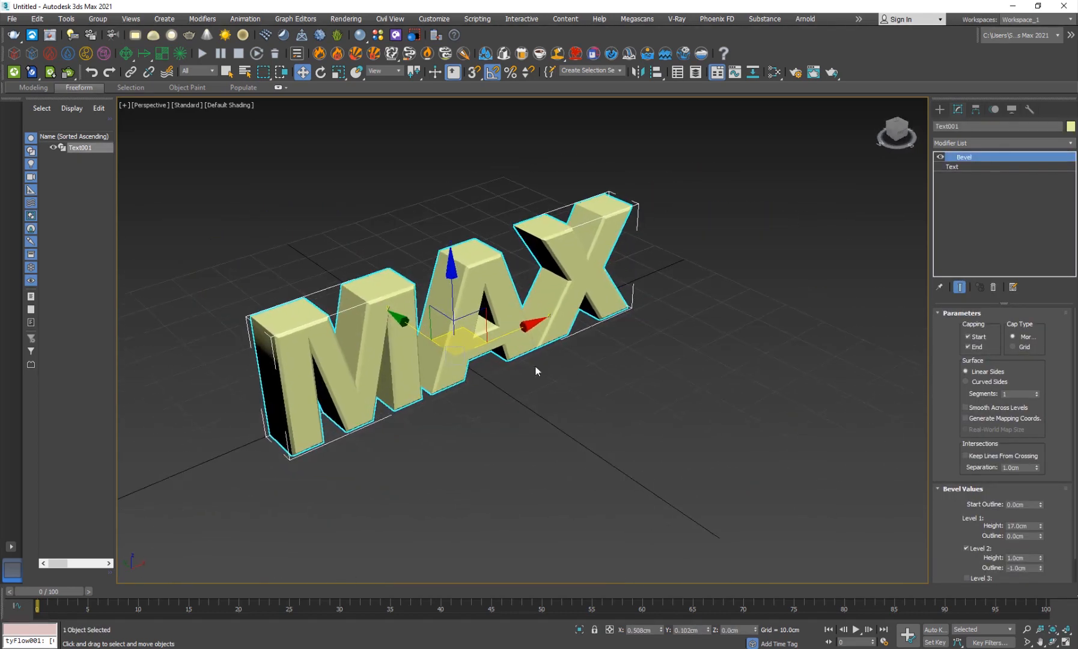
Step: Create a tyFlow object from Standard Primitives and bring up its flow editor
left_click(950, 126)
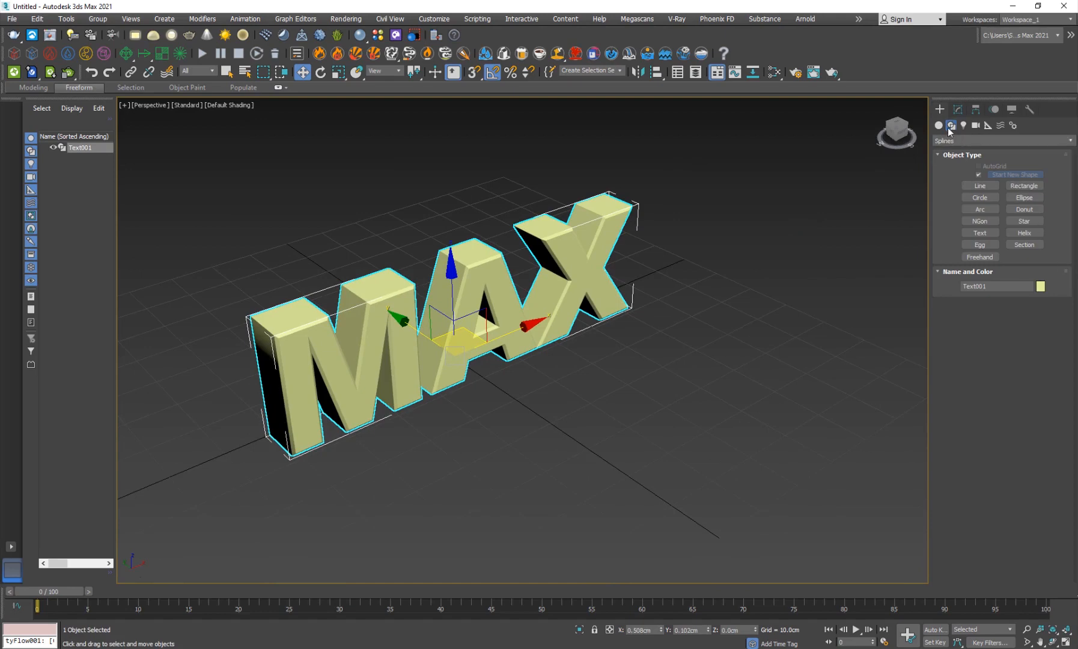
left_click(938, 125)
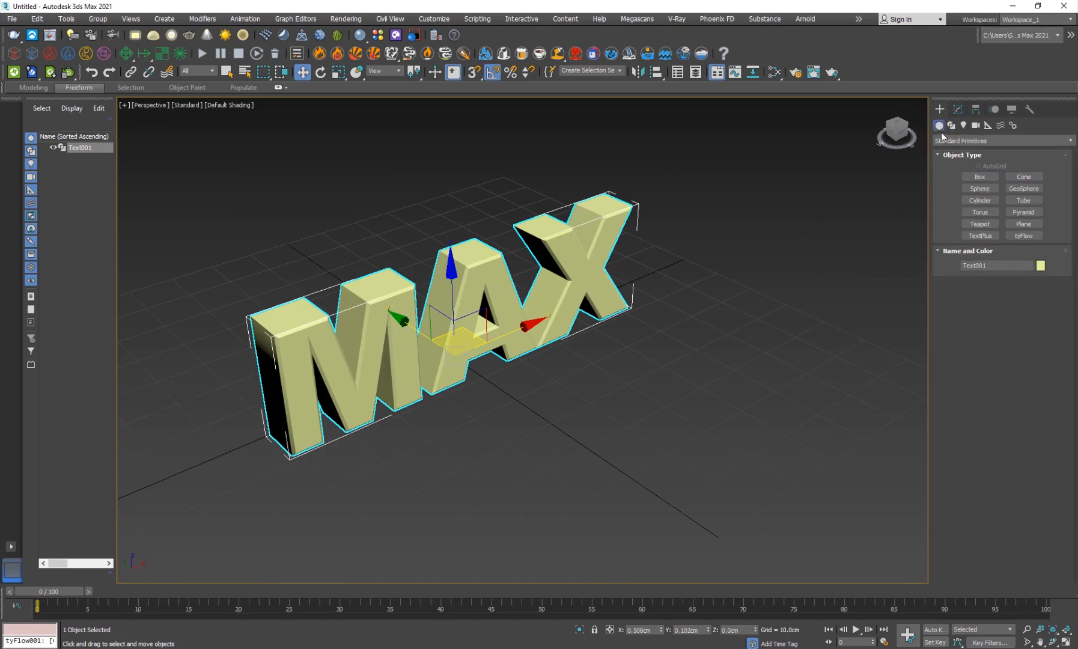
left_click(1022, 236)
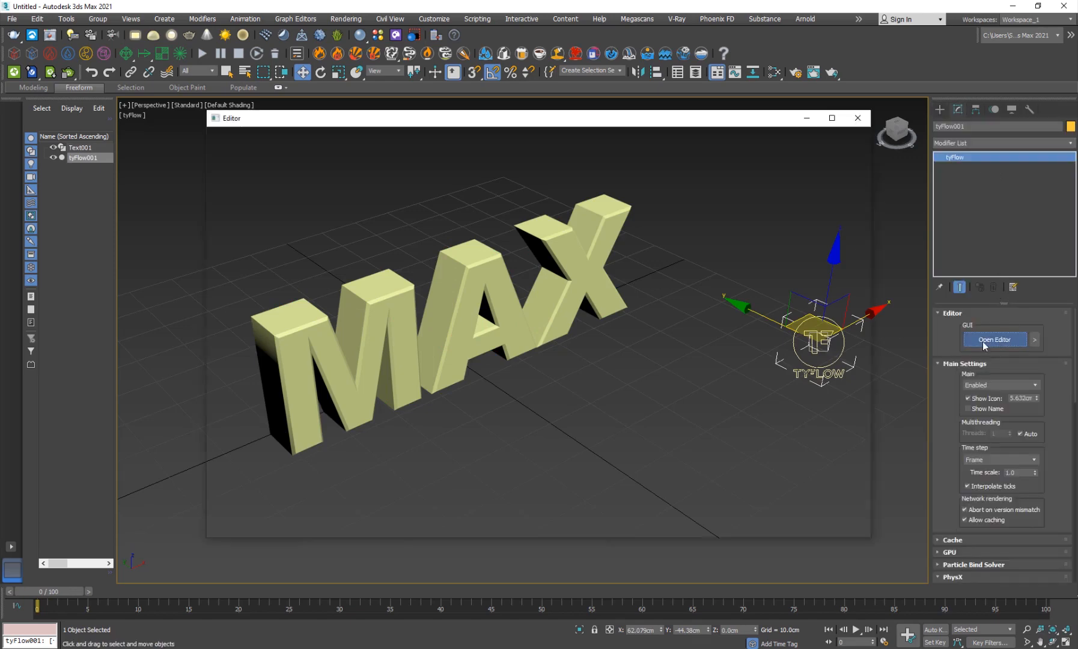
left_click(993, 340)
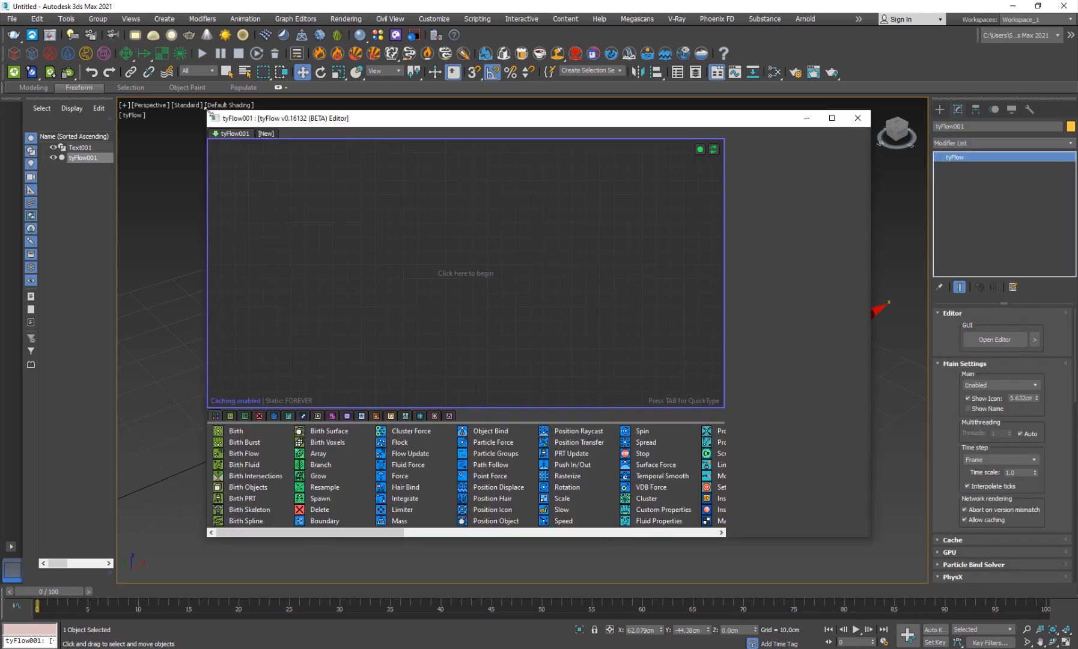
Step: Add a Birth Objects operator spawning Text001 and hide the original MAX text
left_click_drag(285, 117, 455, 120)
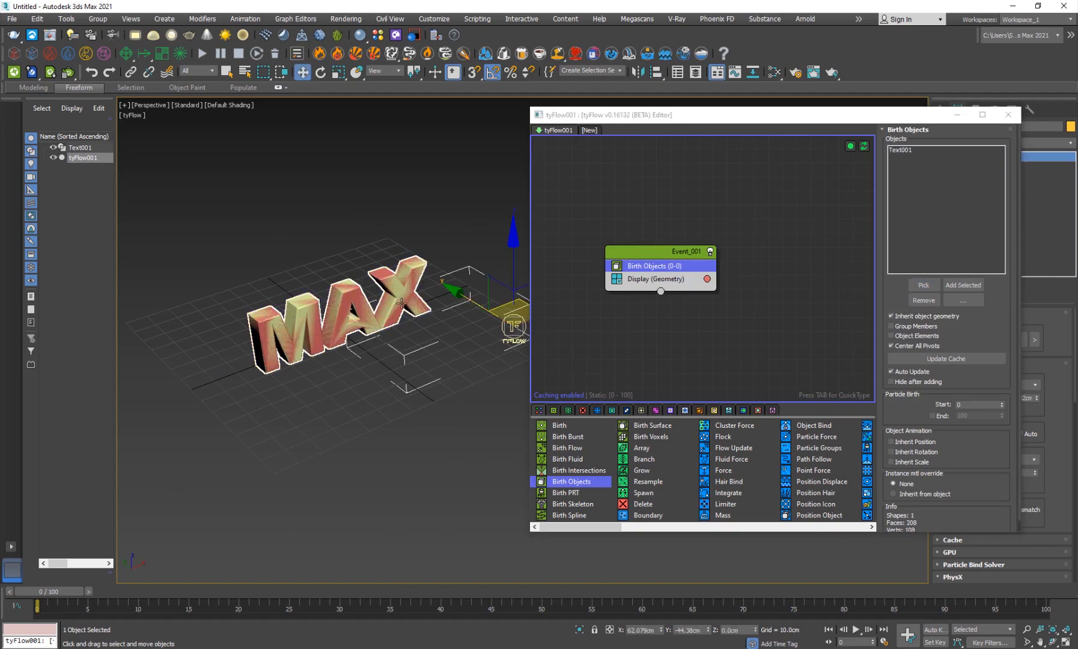
left_click(336, 309)
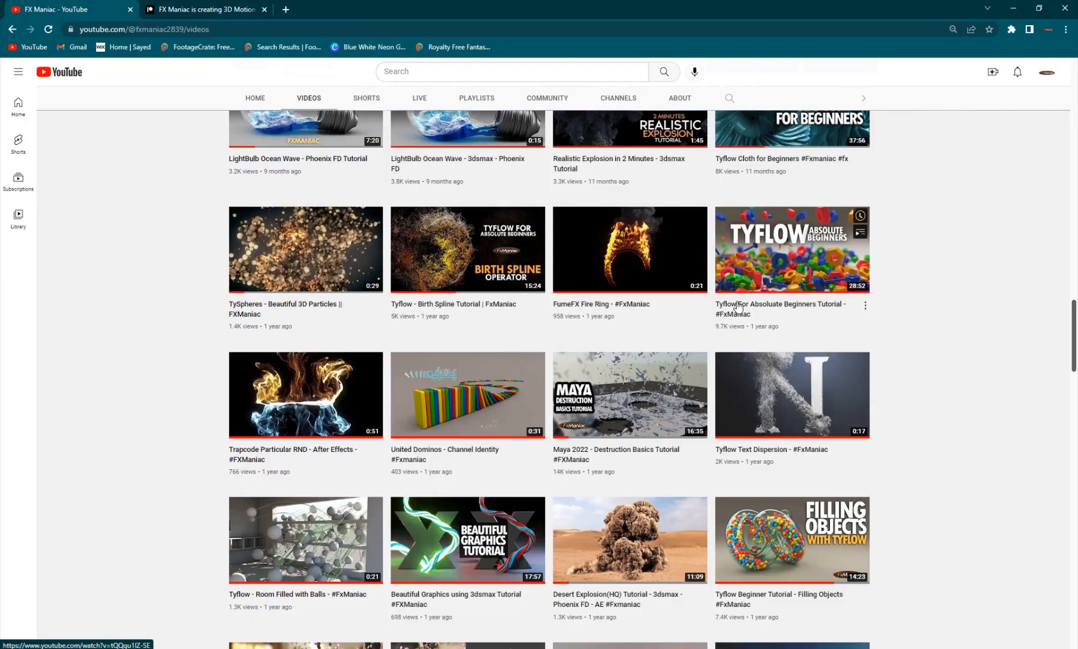
mouse_move(856, 324)
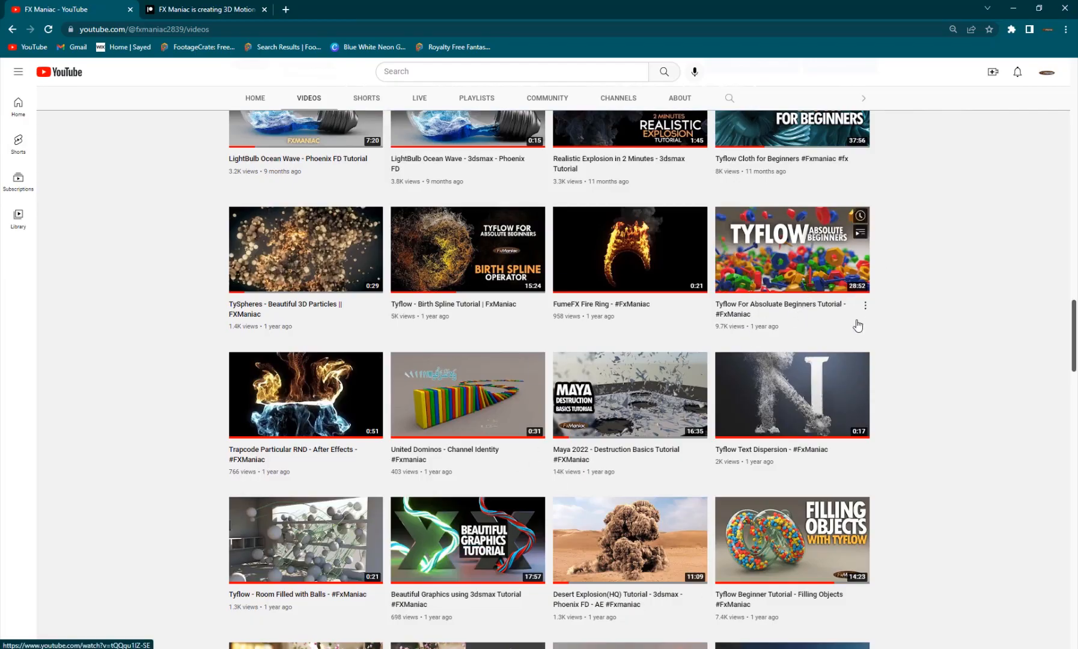
scroll("up", 3)
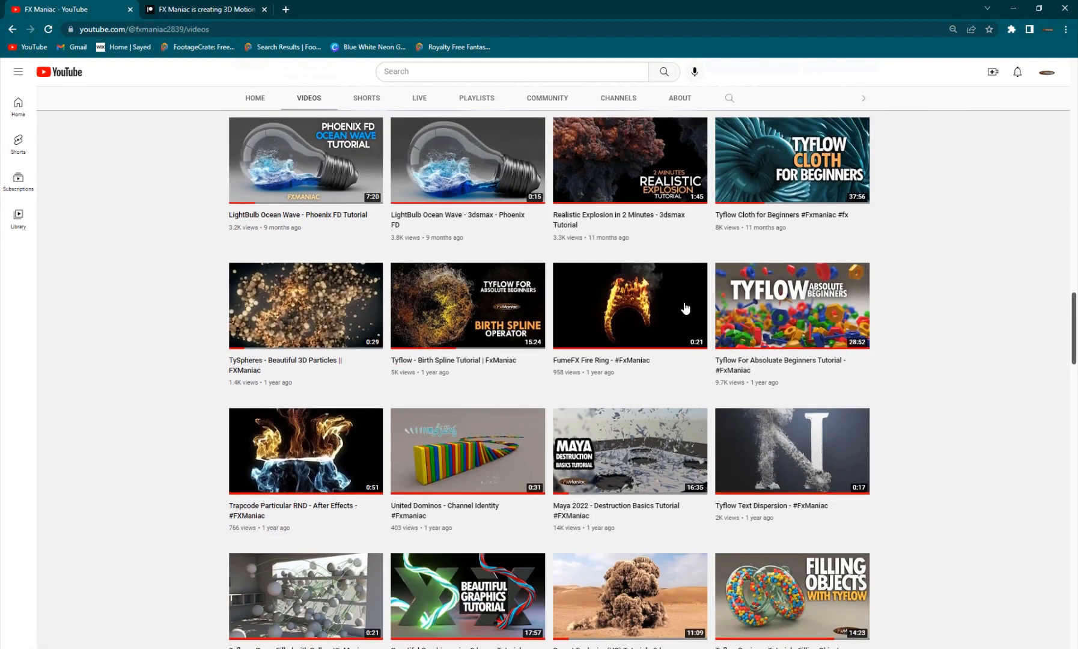
scroll("up", 3)
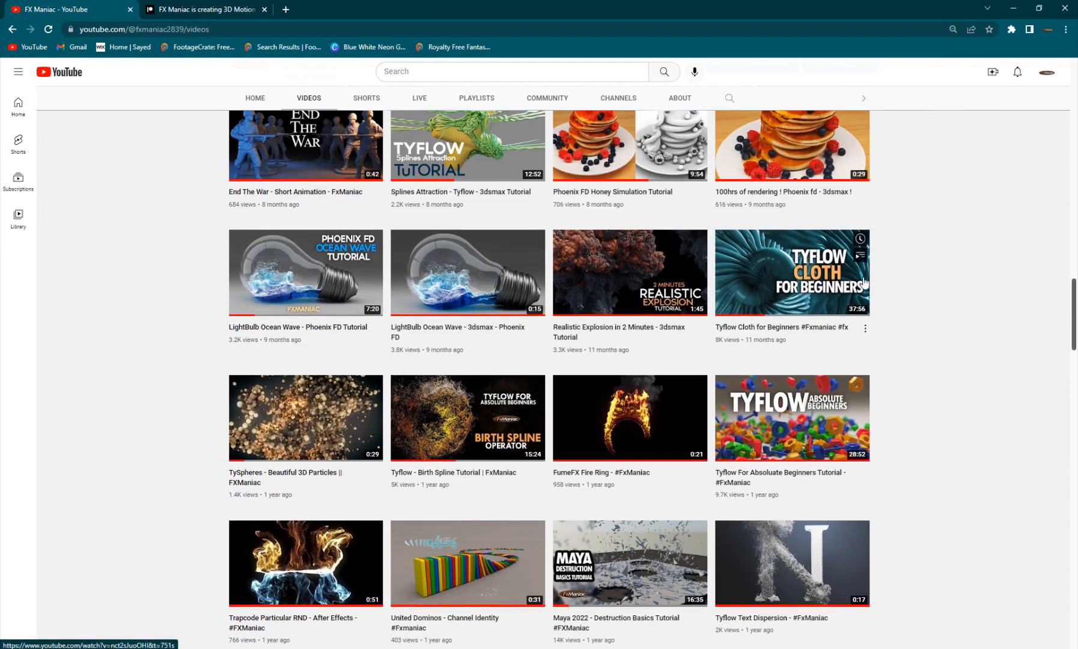
mouse_move(851, 275)
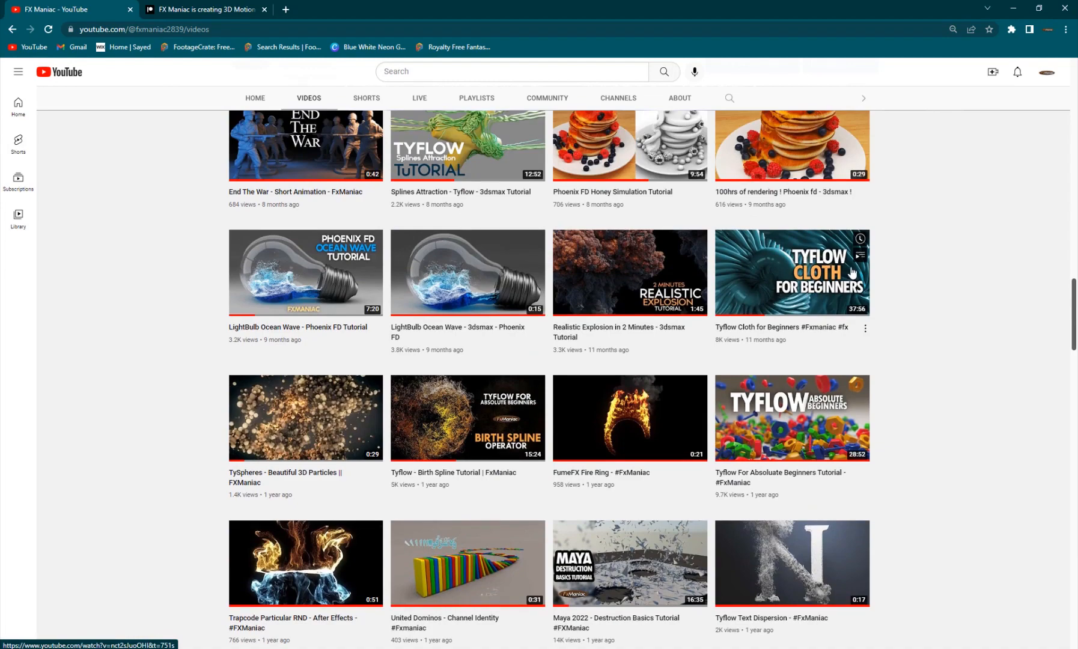
mouse_move(829, 327)
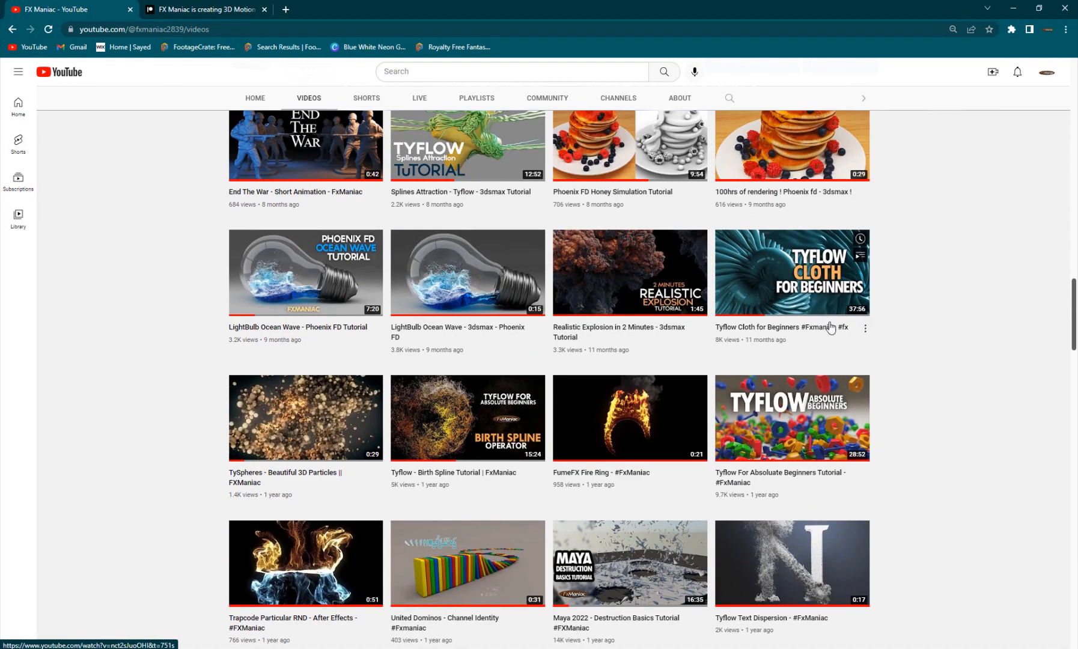
scroll("up", 3)
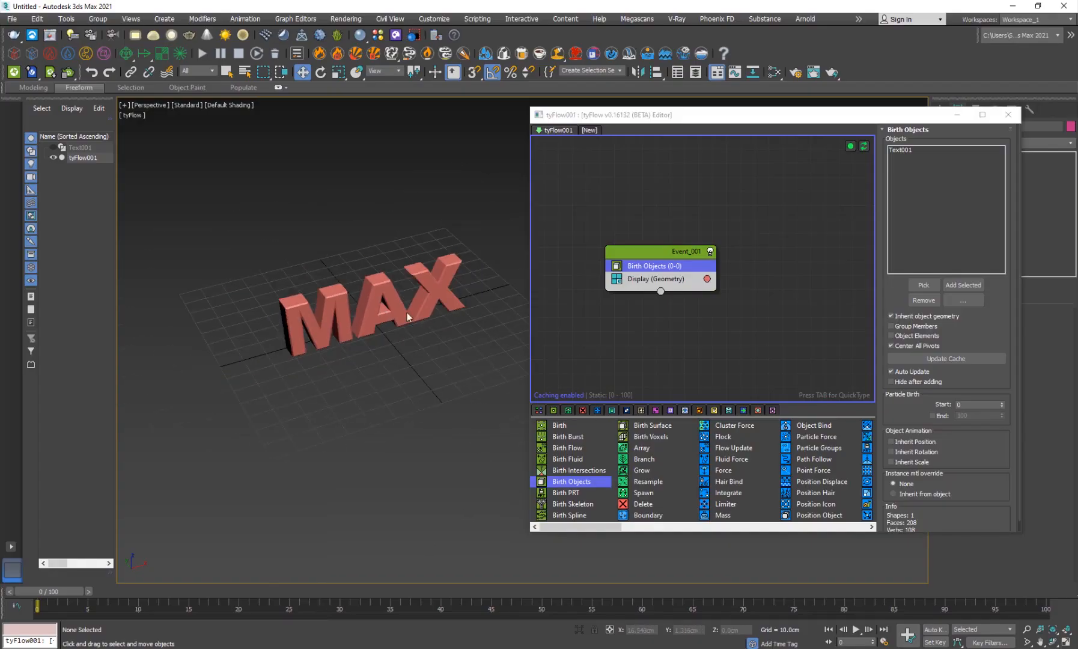
Step: Add Subdivide and a Cloth Bind operator set to Convert to the tyFlow event
left_click(683, 251)
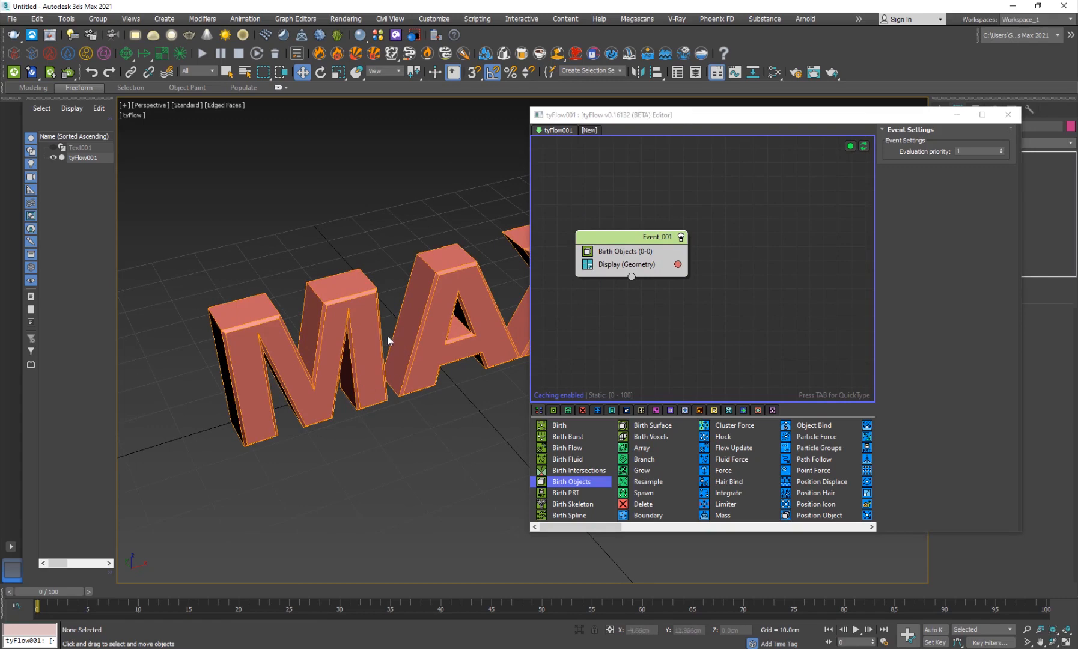
mouse_move(387, 346)
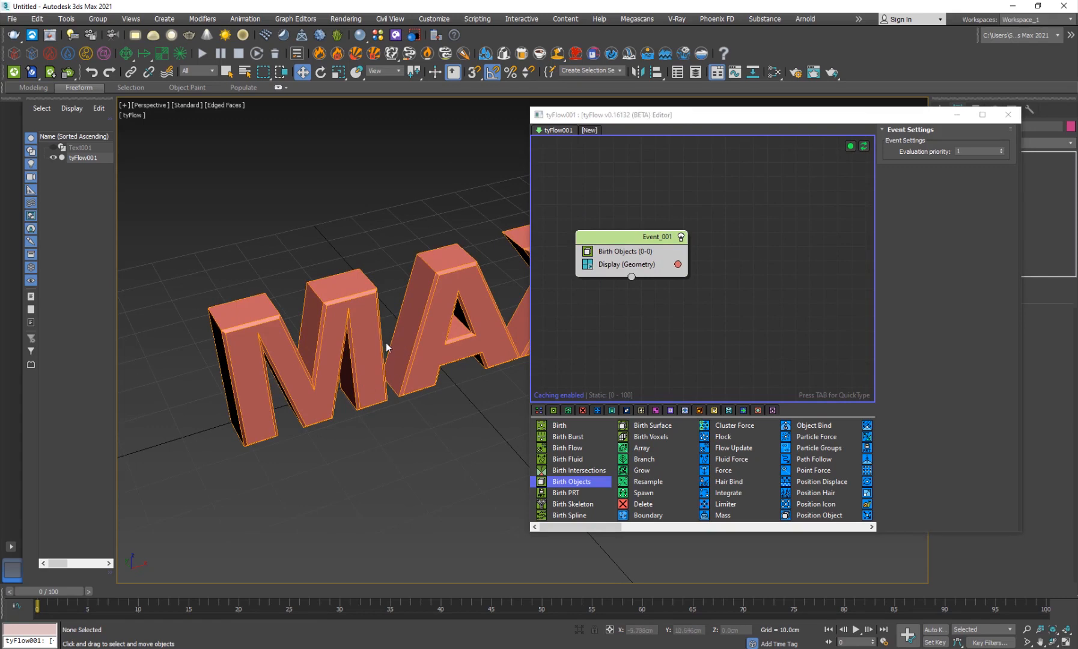
mouse_move(611, 241)
type("subd")
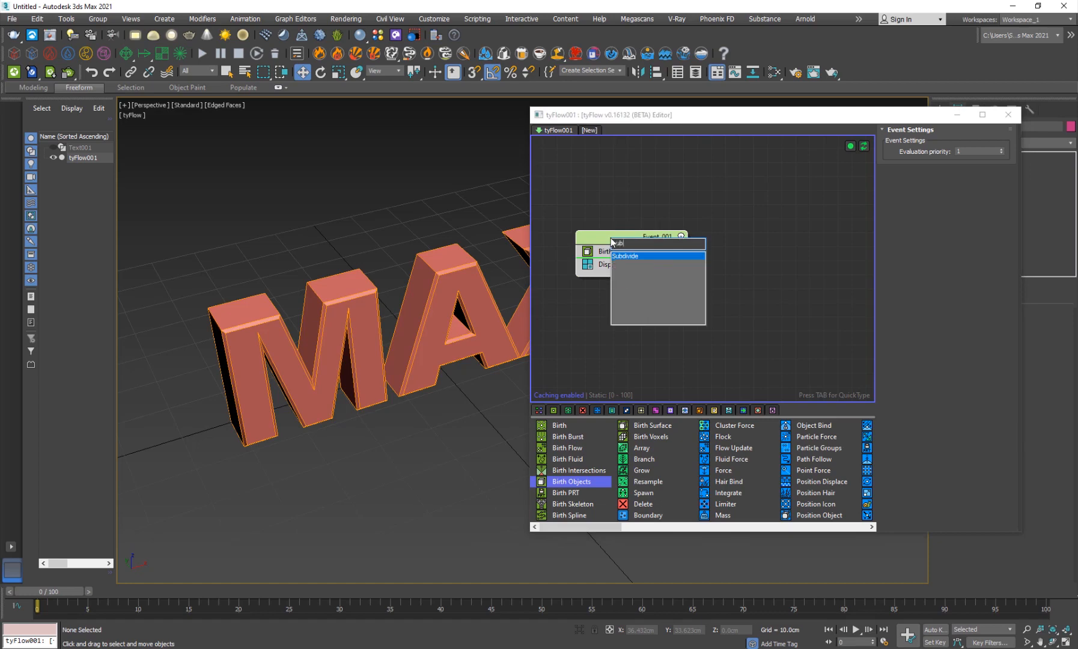
left_click(624, 256)
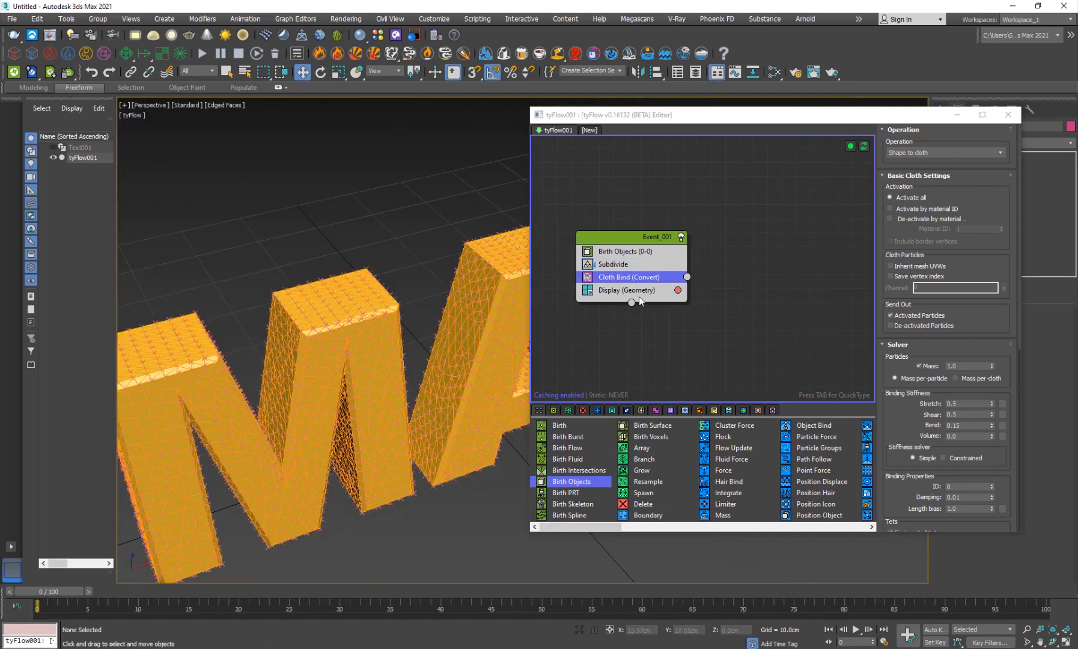
Step: Enable Display material in the tyFlow Display operator
left_click(626, 289)
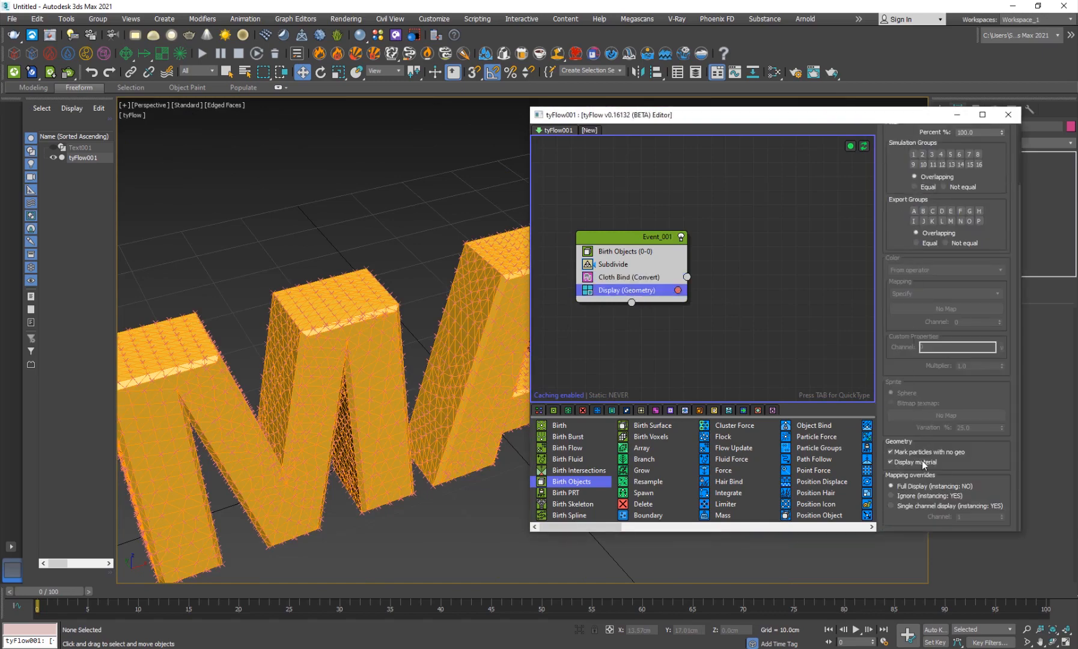
left_click(890, 461)
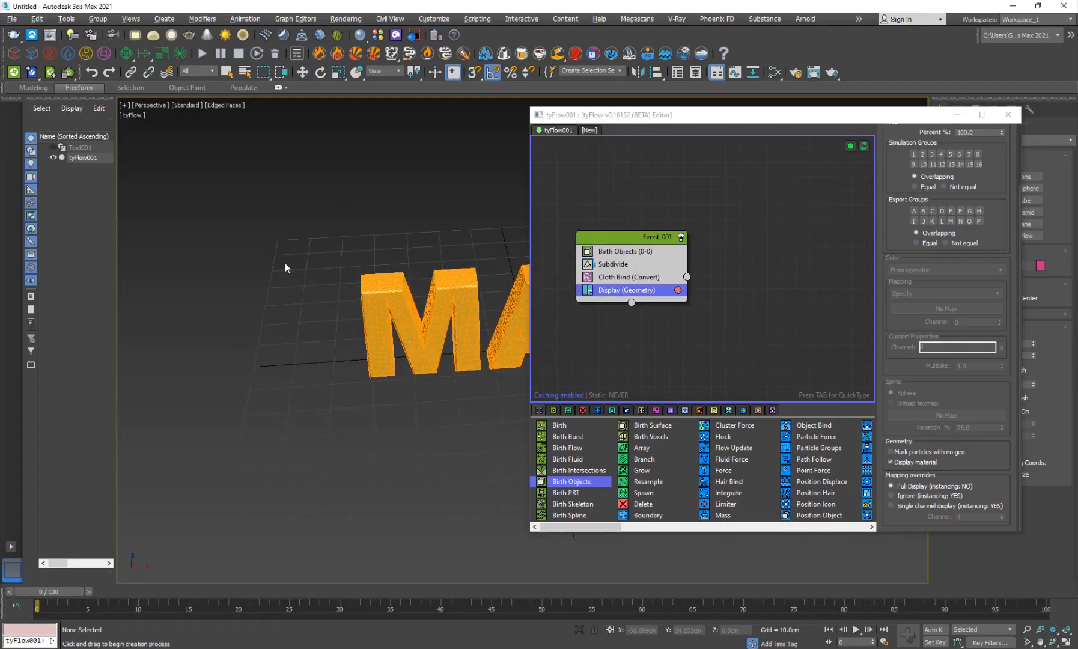
Step: Create Box001 travelling past the text and adjust its display and render settings in Object Properties
right_click(287, 268)
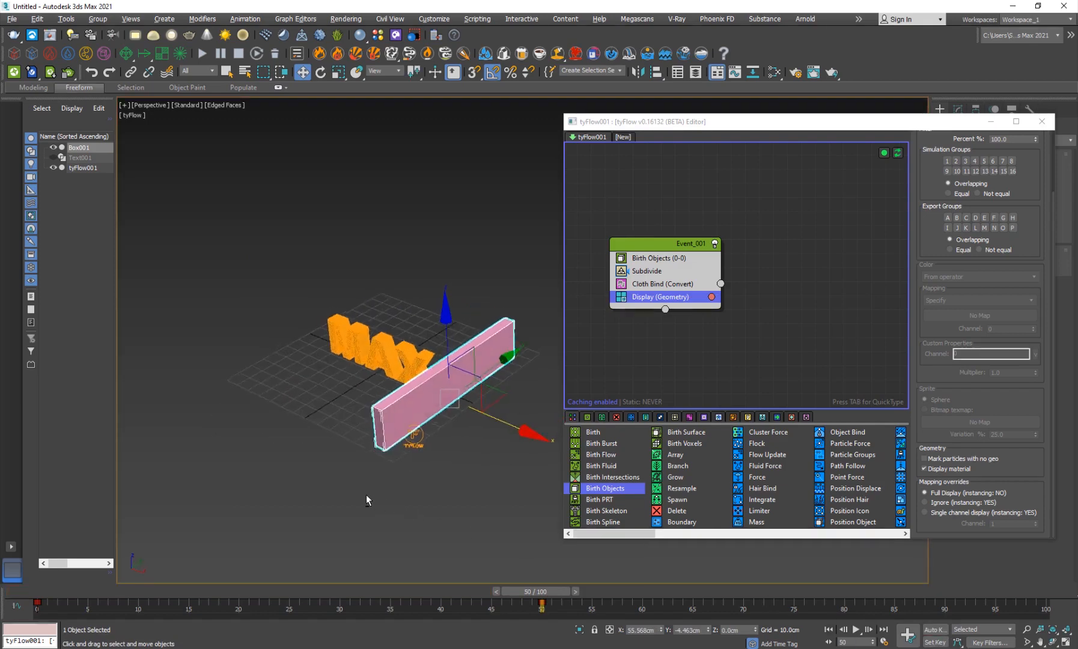
right_click(366, 498)
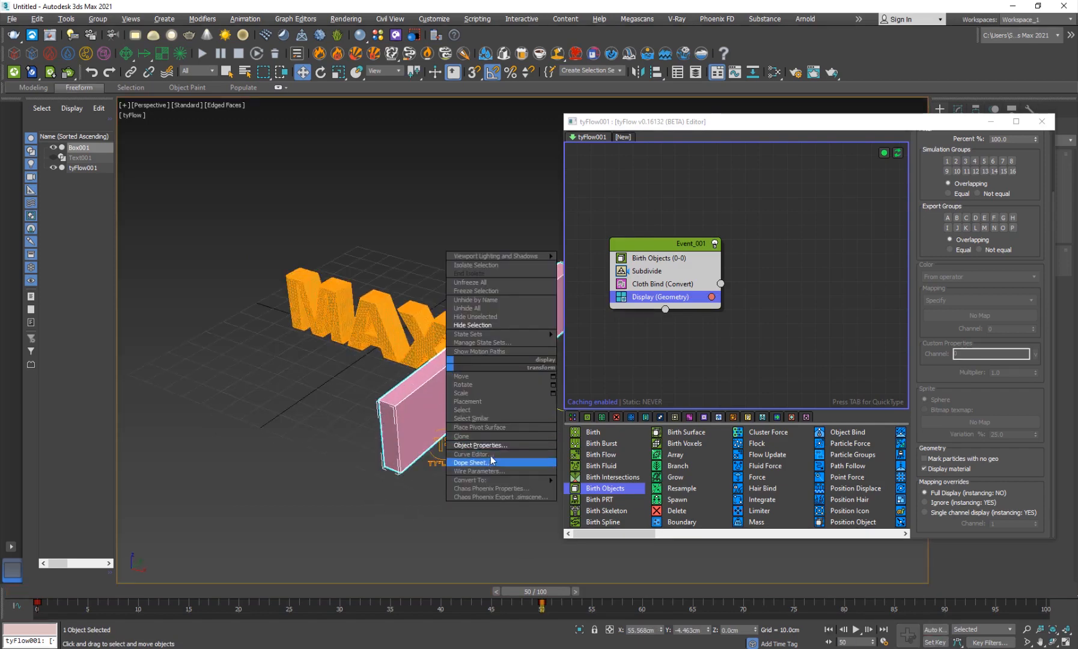
left_click(480, 446)
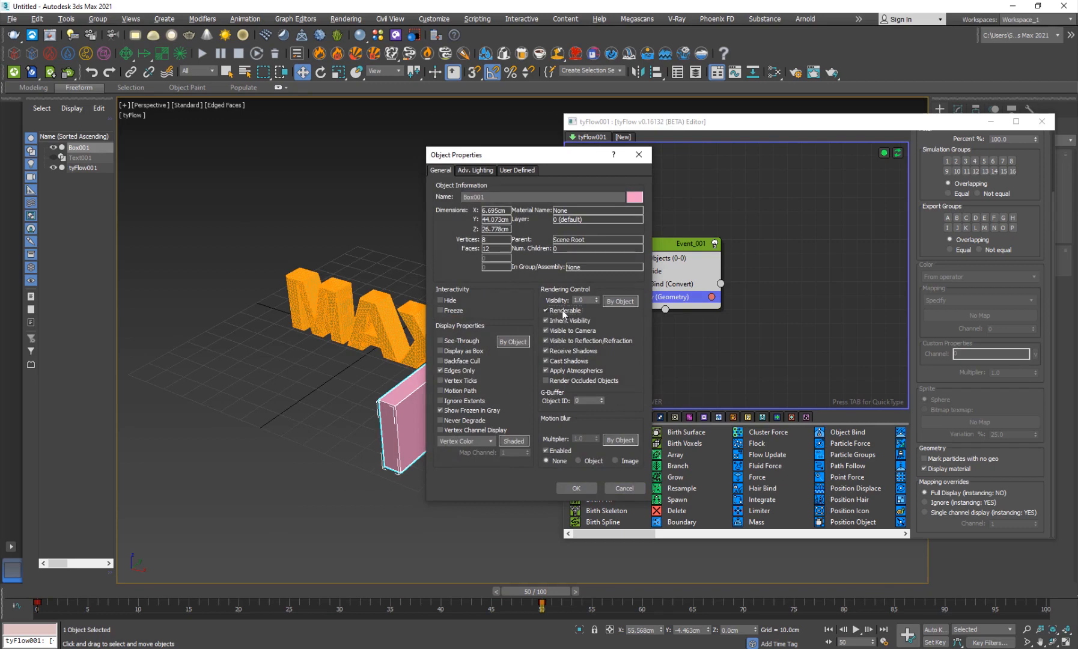
left_click(545, 310)
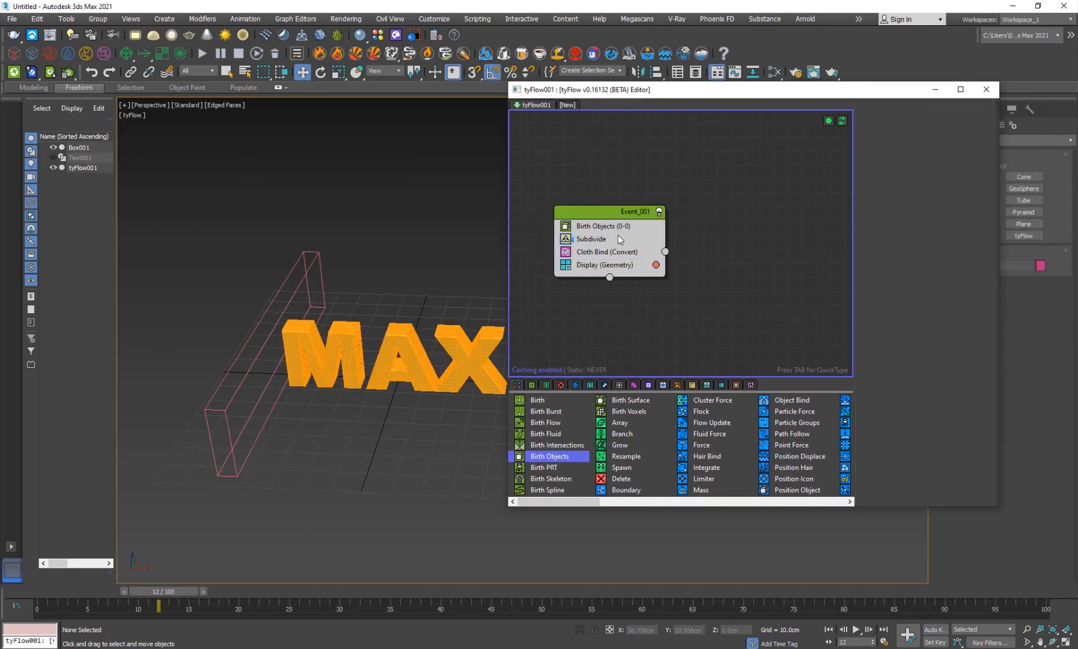
Step: Quick-insert a Particle Switch (De-activate bindings) into Event_001 via 'par'
left_click(602, 226)
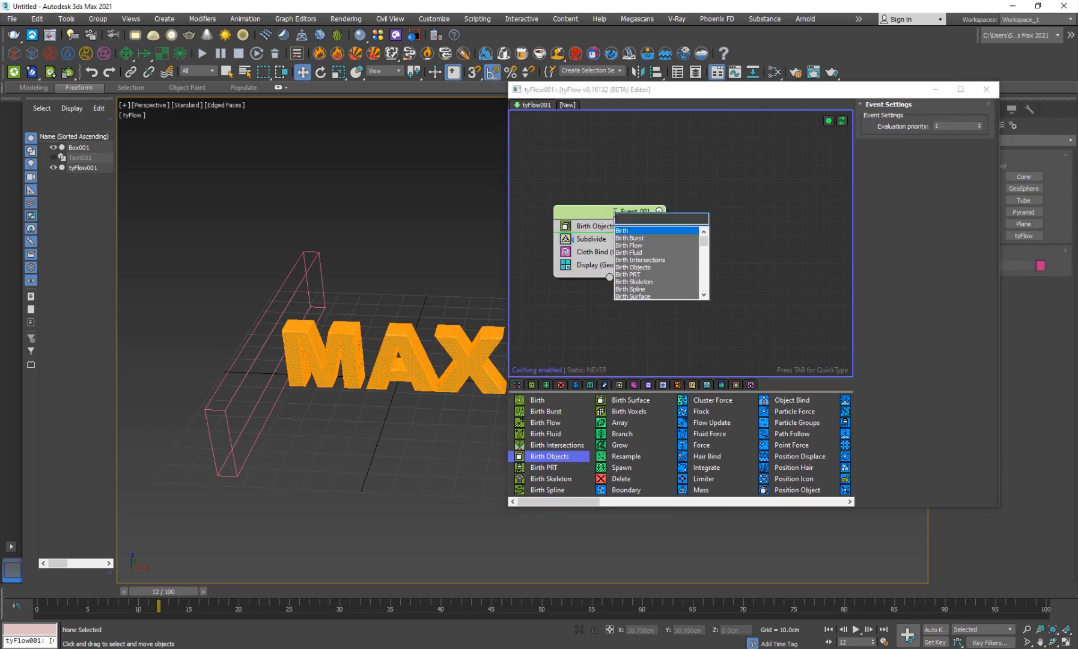
type("par")
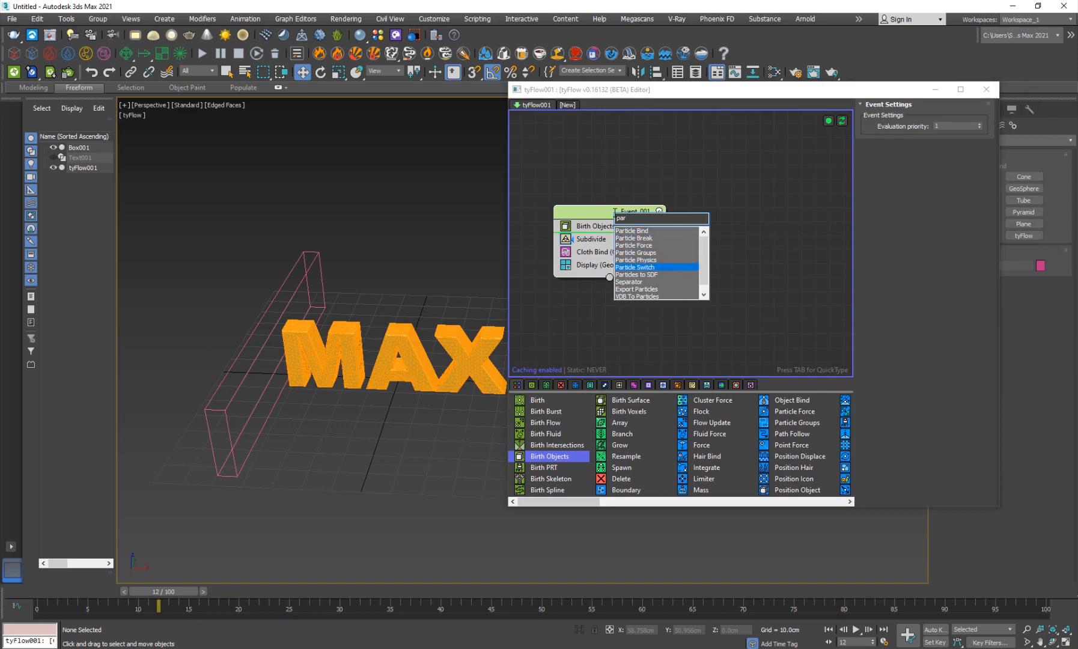
left_click(634, 267)
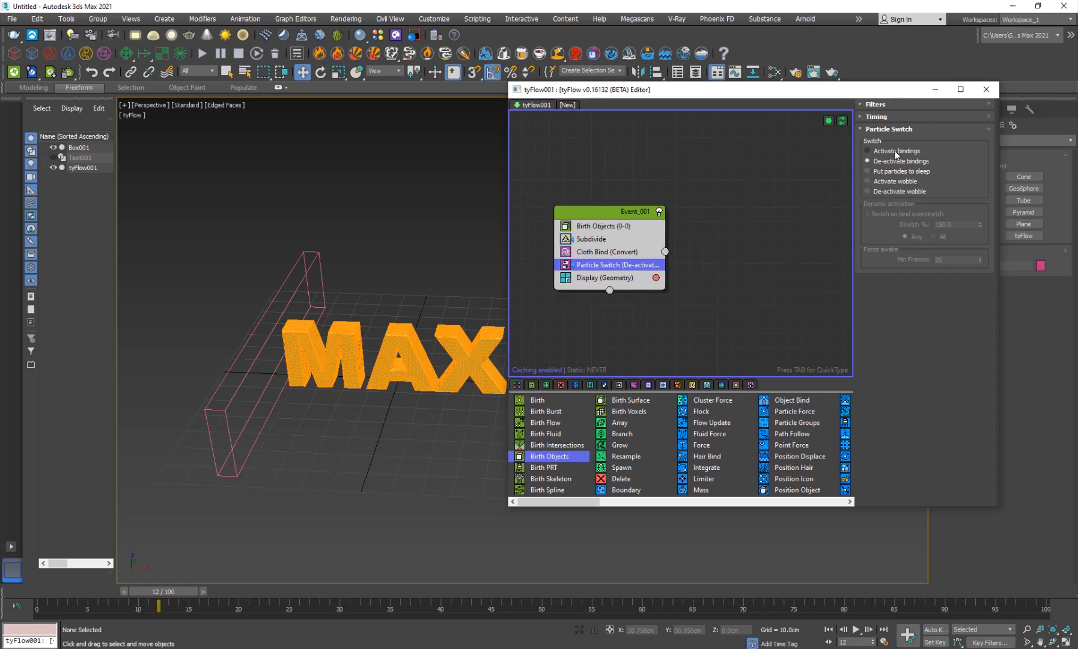
mouse_move(902, 168)
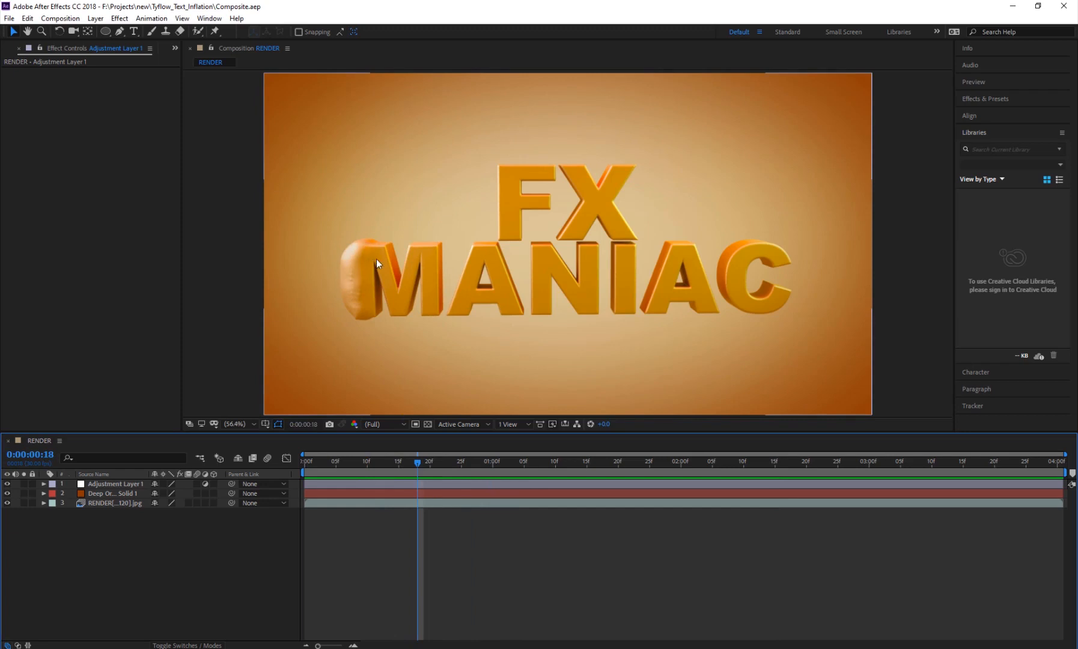
left_click(587, 460)
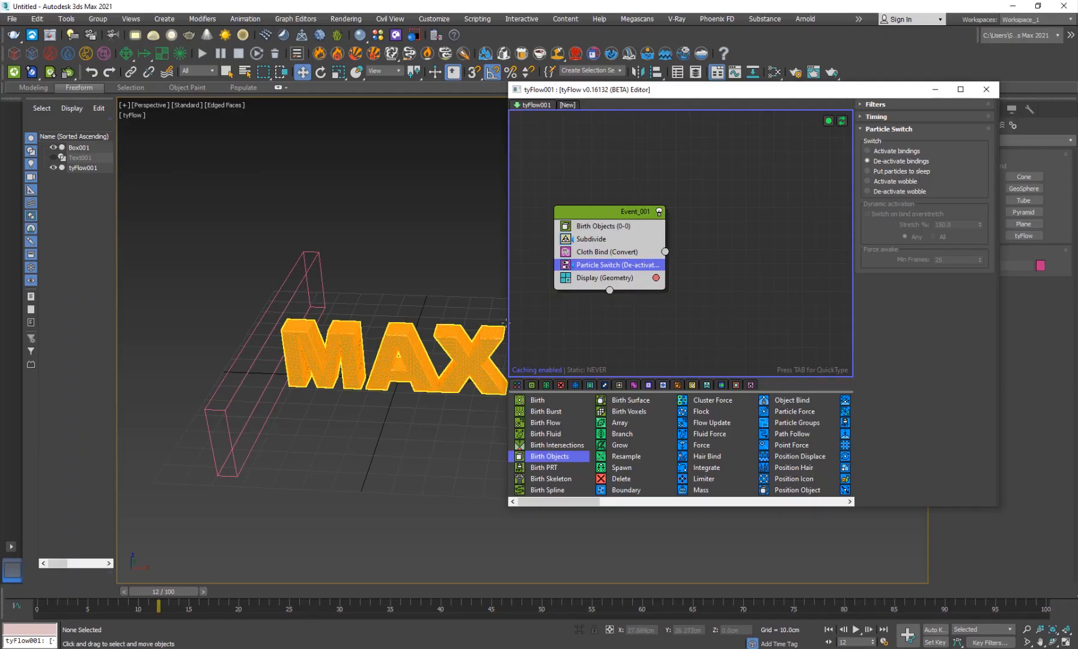
Step: Quick-insert a Surface Test into Event_001 and pick Box001 as its surface
left_click(603, 226)
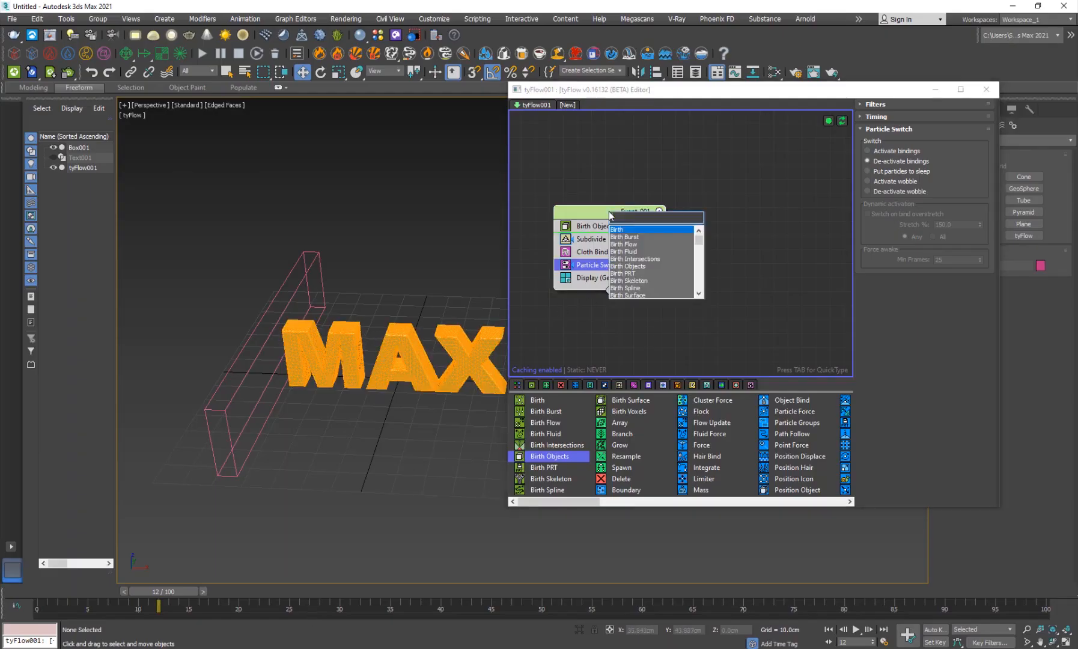
type("surf")
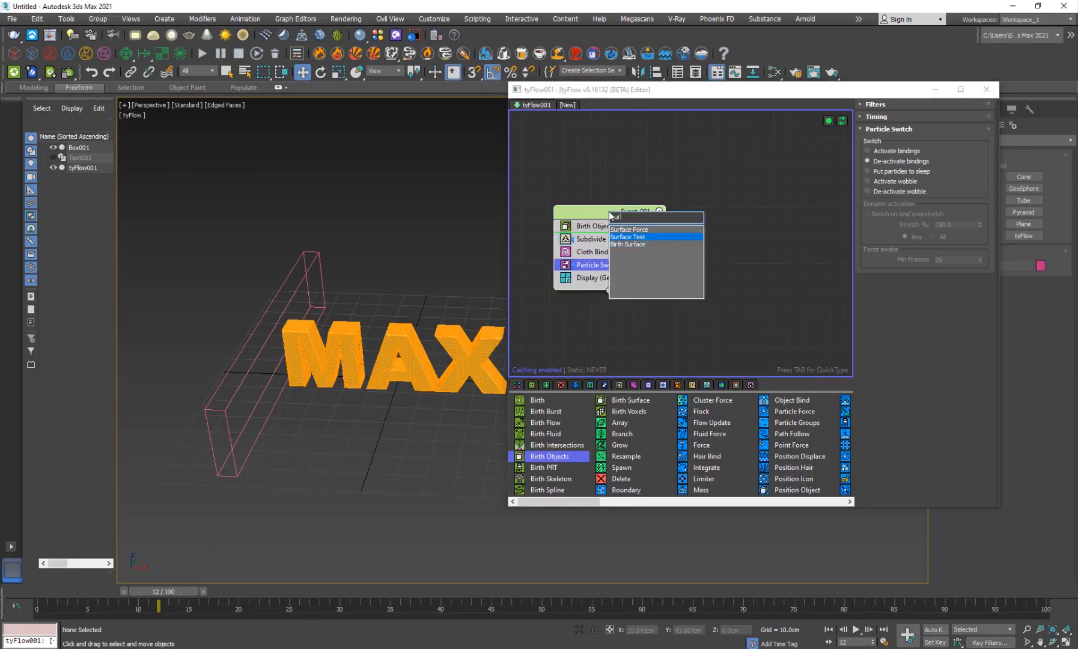
left_click(626, 237)
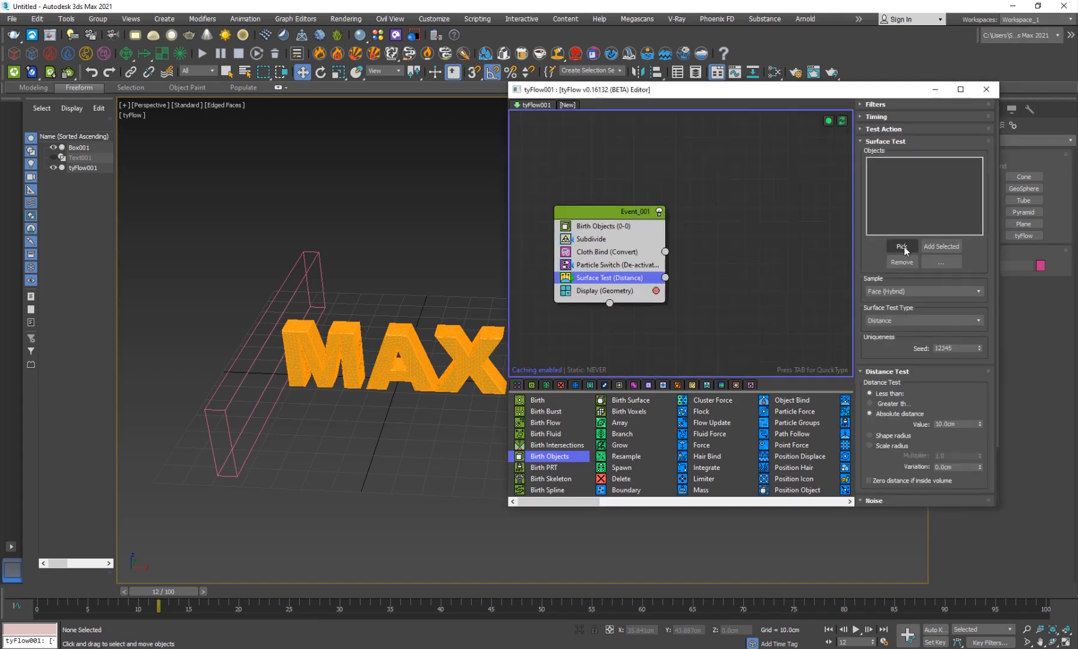
left_click(900, 246)
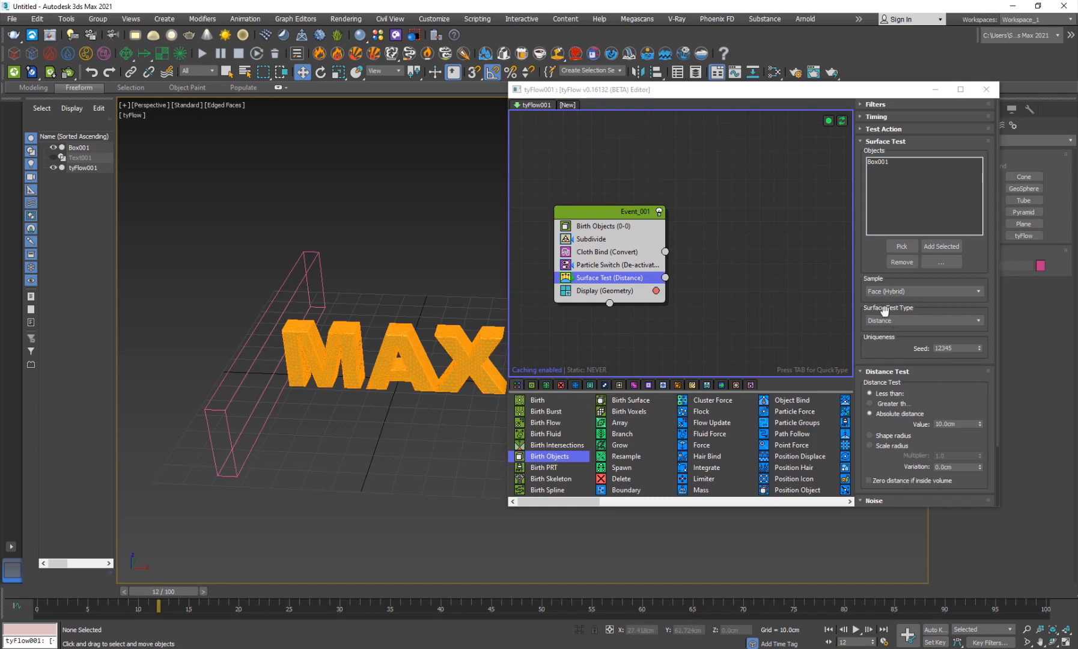
mouse_move(903, 324)
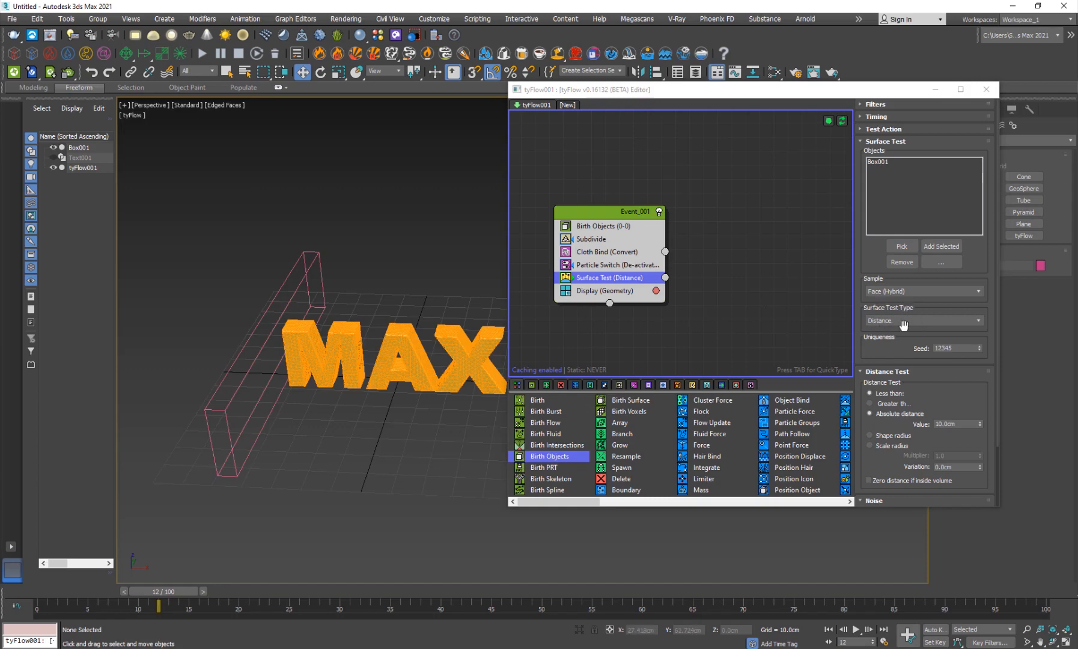
Step: Edit the Surface Test's Distance Test threshold value
scroll("down", 3)
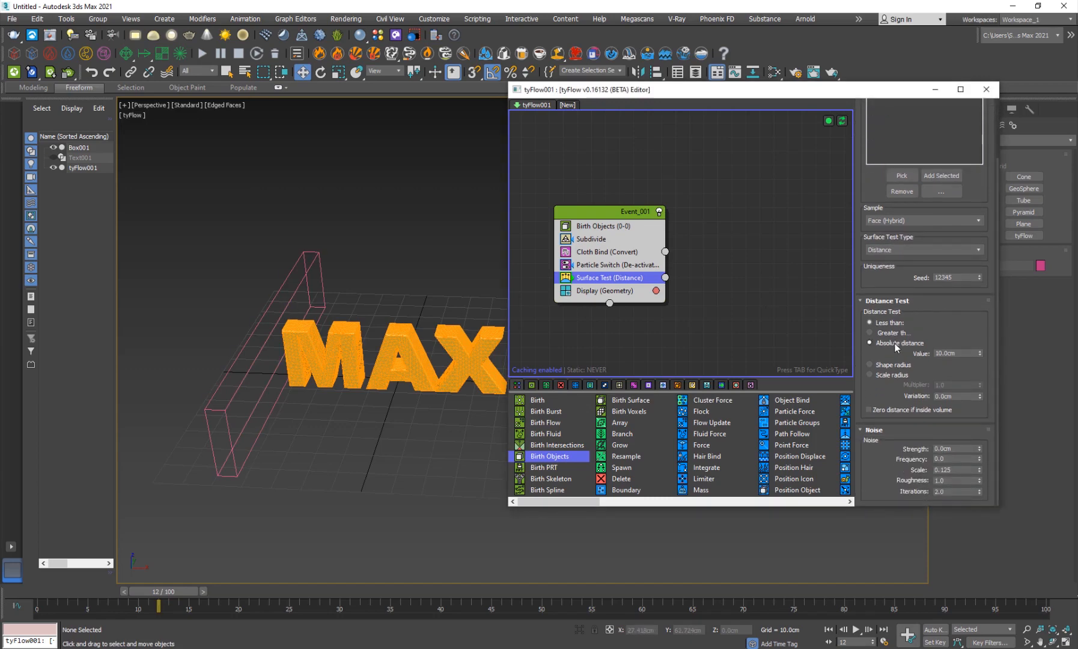
triple_click(953, 351)
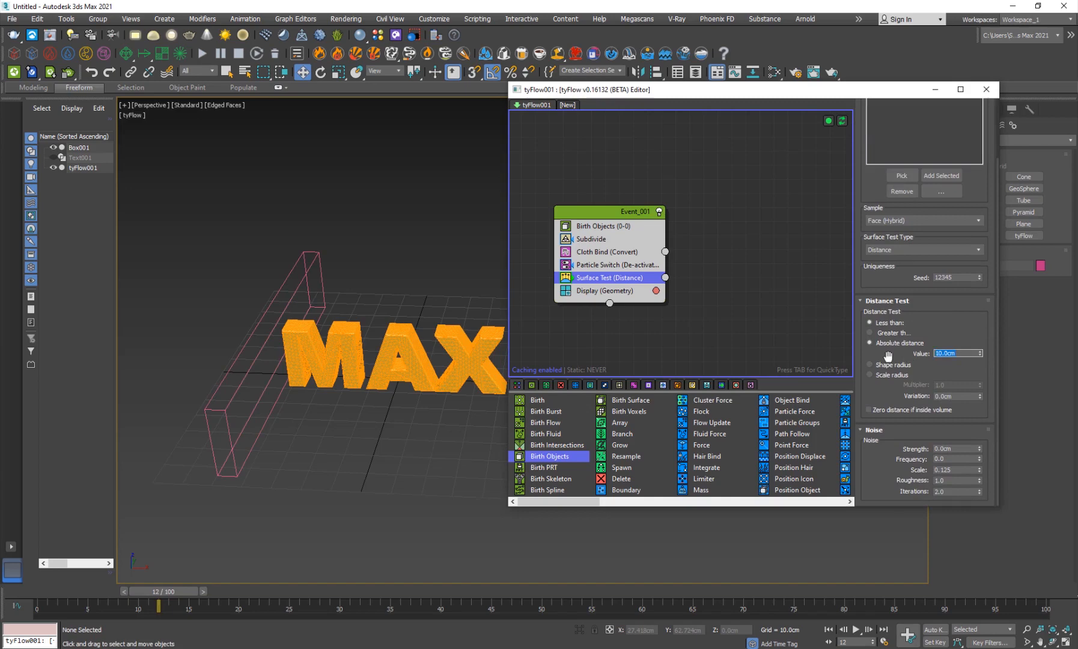
triple_click(955, 352)
type("par")
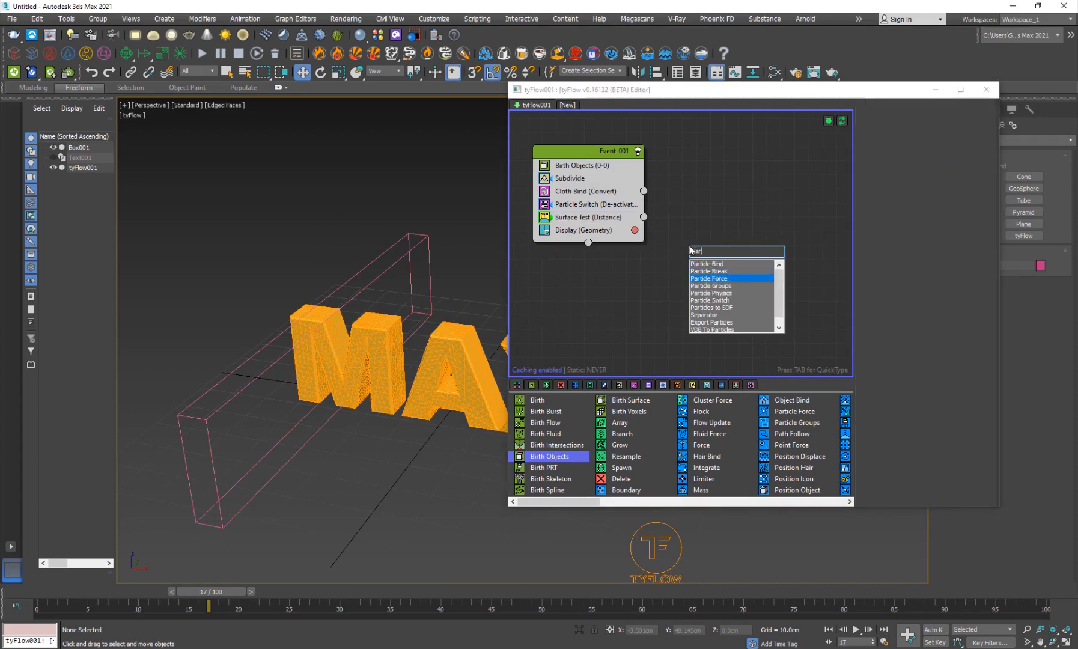
Step: Create Event_002 with an Activate-bindings Particle Switch wired from the Surface Test output
left_click(719, 300)
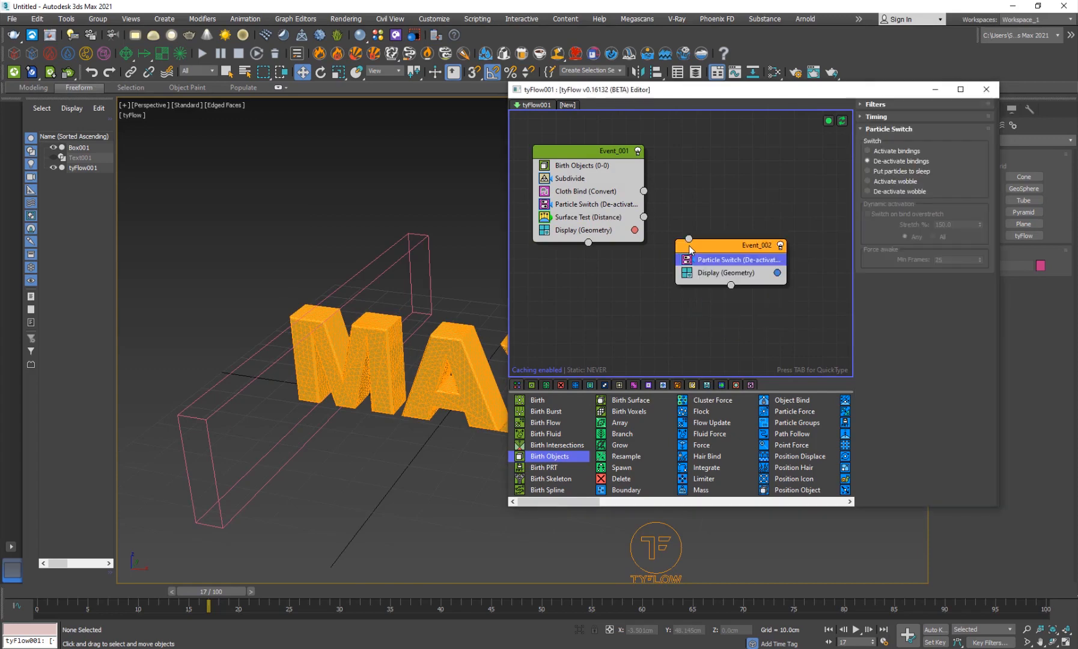
left_click(868, 150)
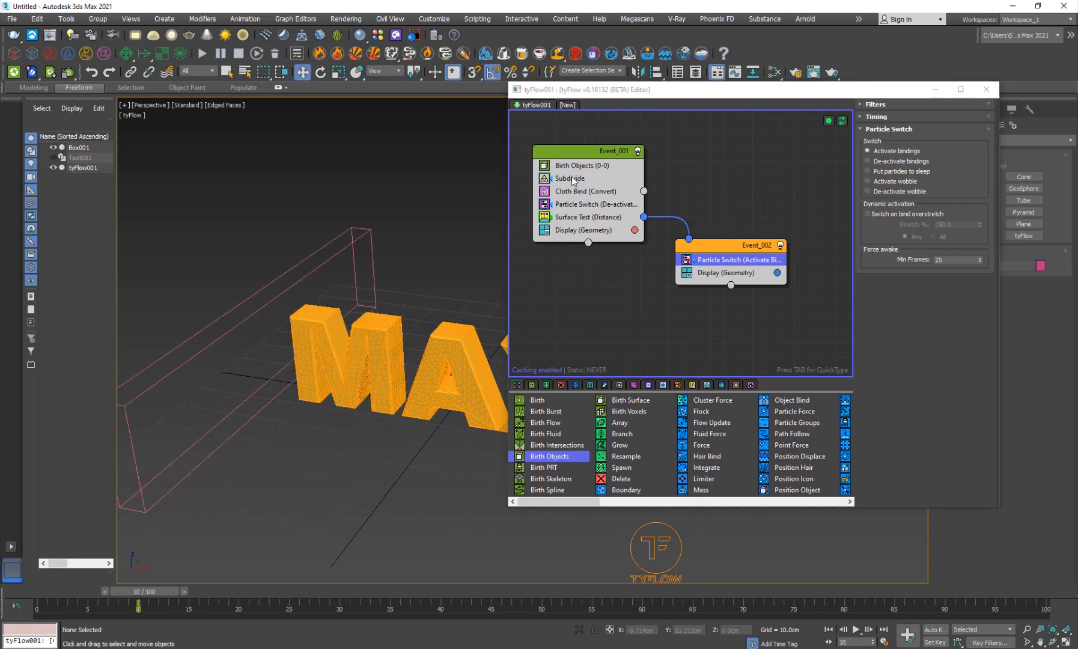
Step: Change the Cloth Bind Length bias so the MAX letters inflate
left_click(585, 191)
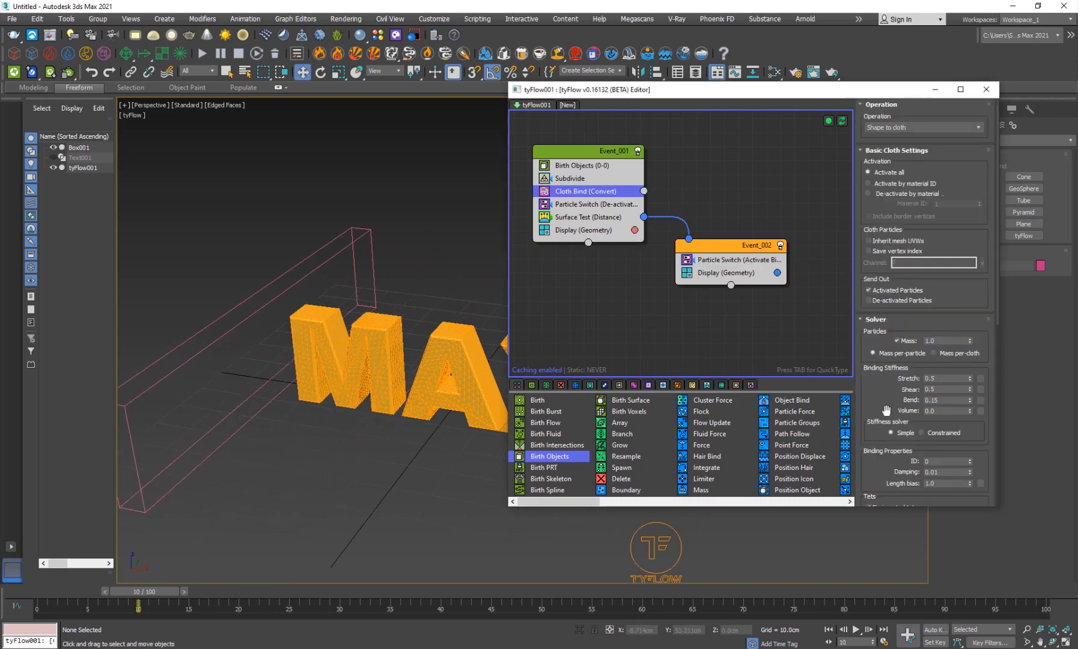
scroll("down", 3)
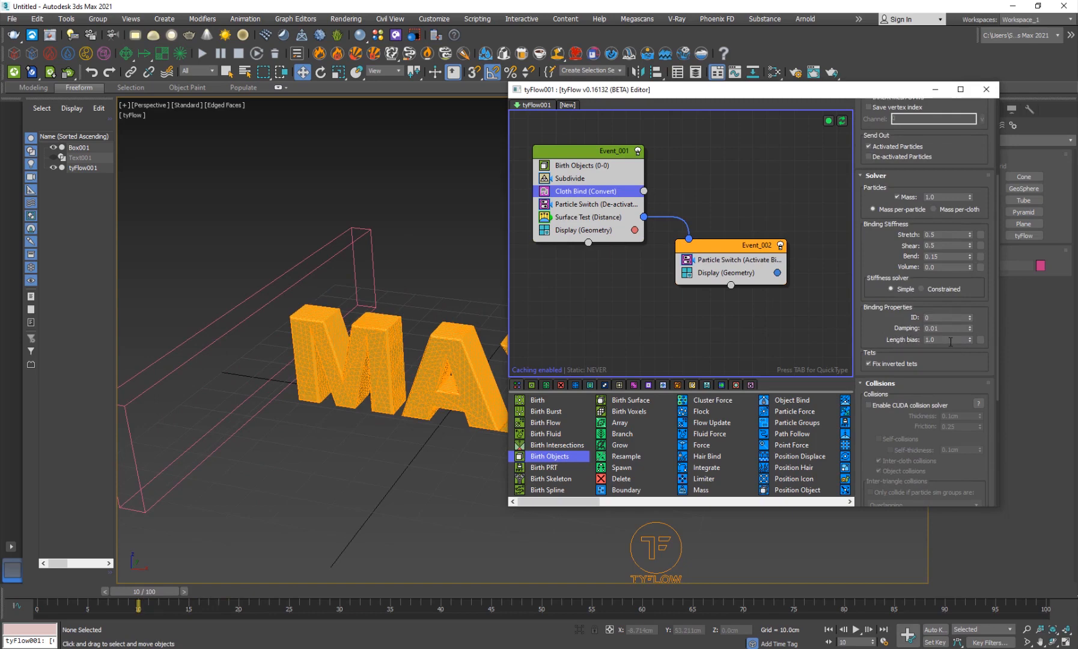
triple_click(943, 340)
type("0.6")
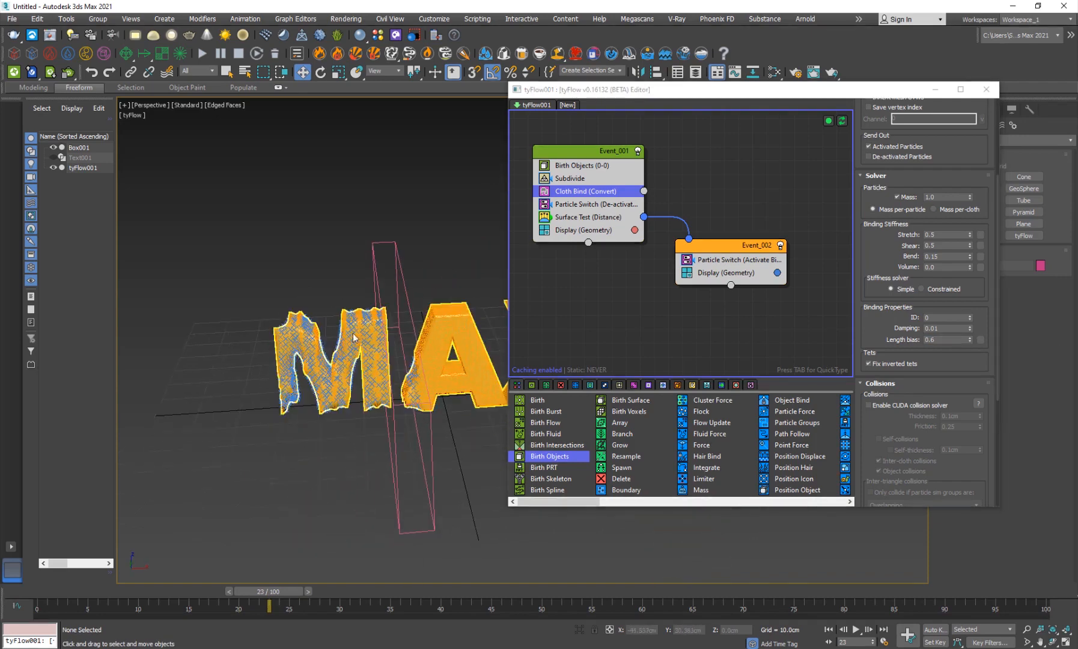
left_click(725, 272)
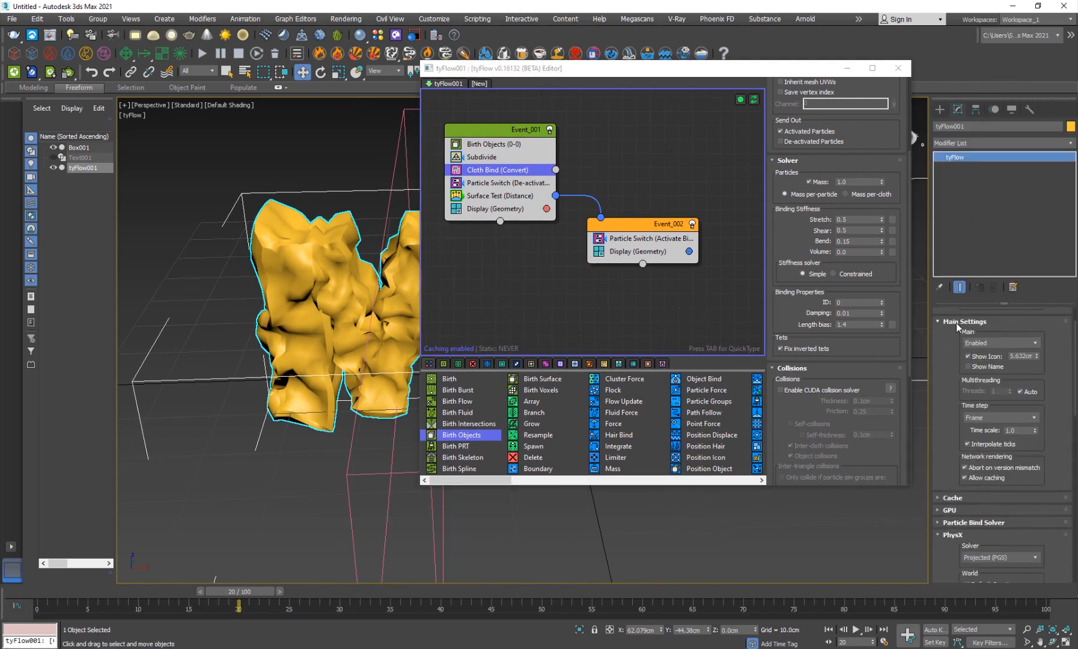
mouse_move(983, 419)
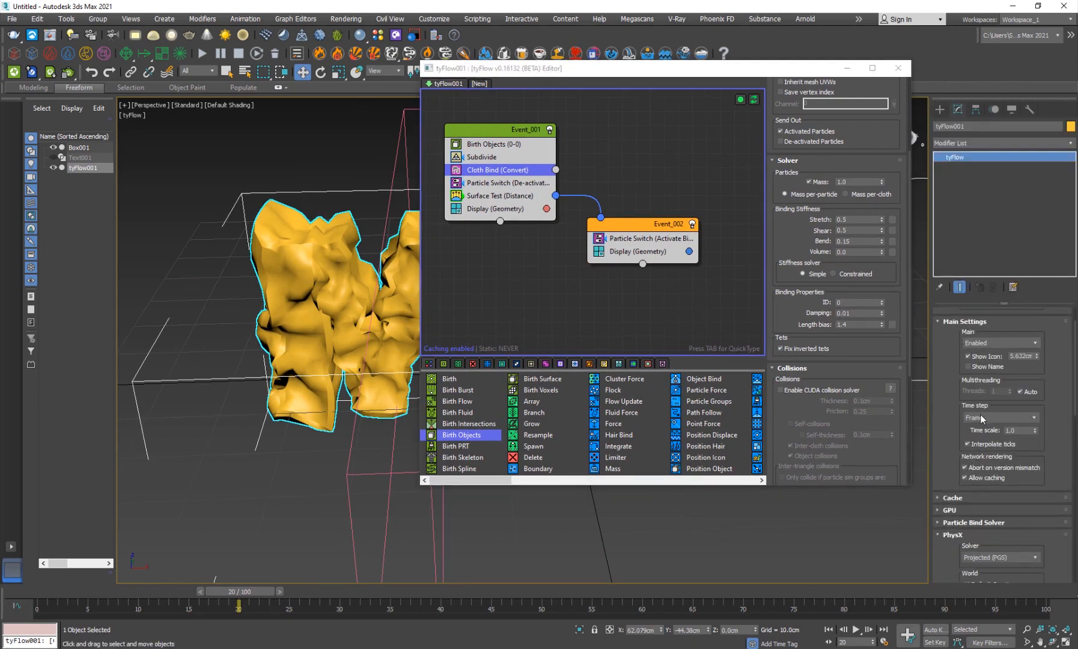
Step: Set the tyFlow Main Settings time step to 1/4 Frame
left_click(998, 417)
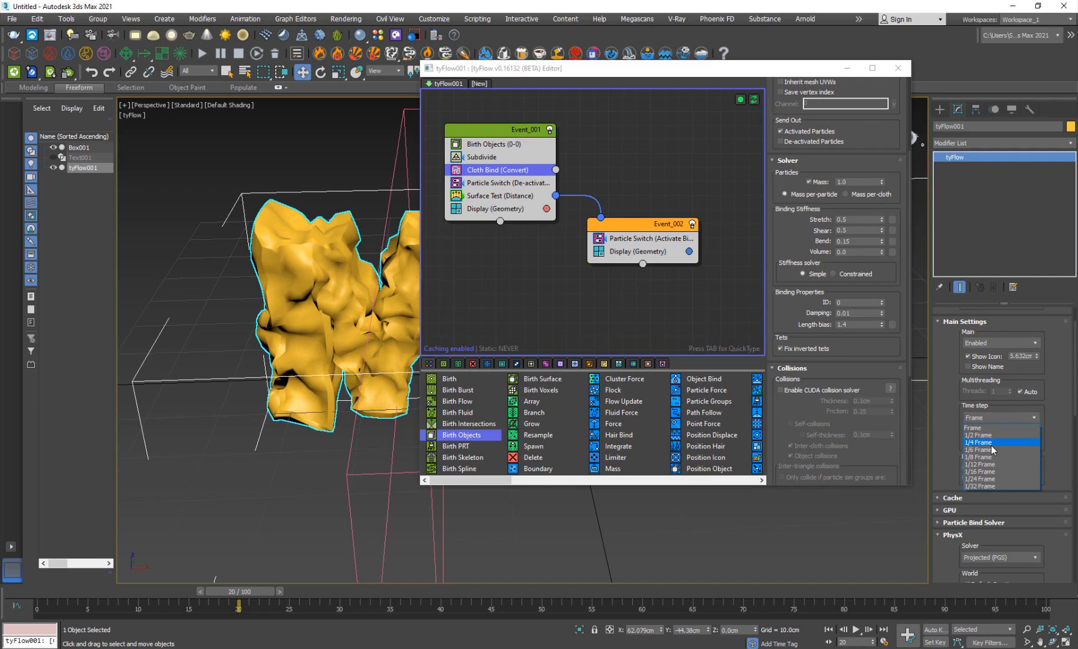
left_click(977, 435)
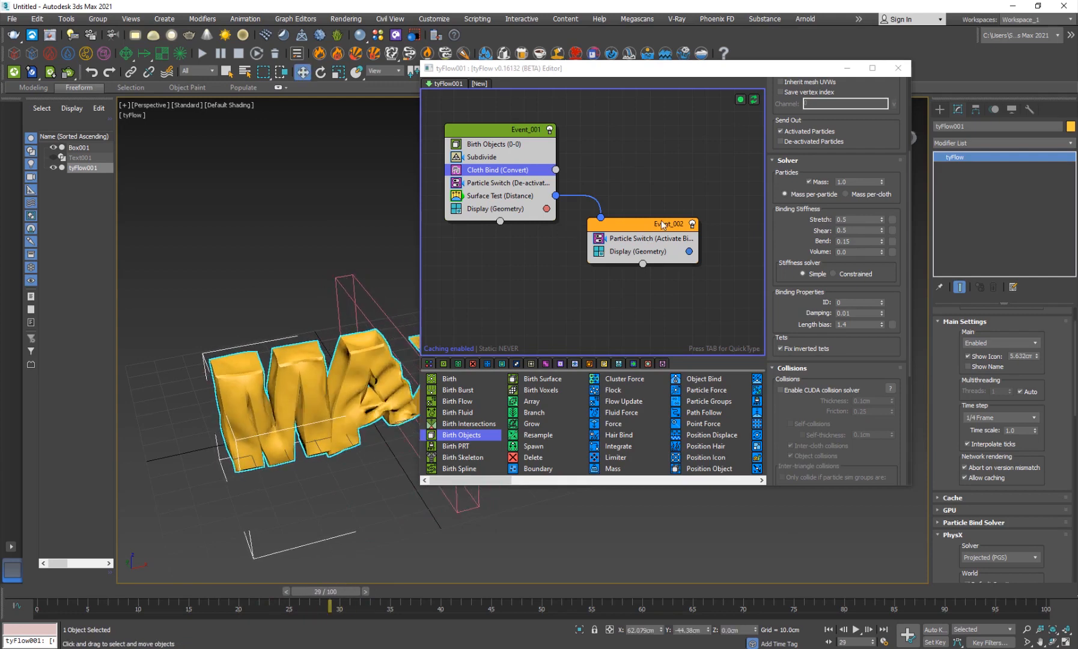
Step: Add a Modify Bindings operator to Event_002 with Continuous timing and 3.0cm cloth inflation
left_click(642, 224)
type("mod")
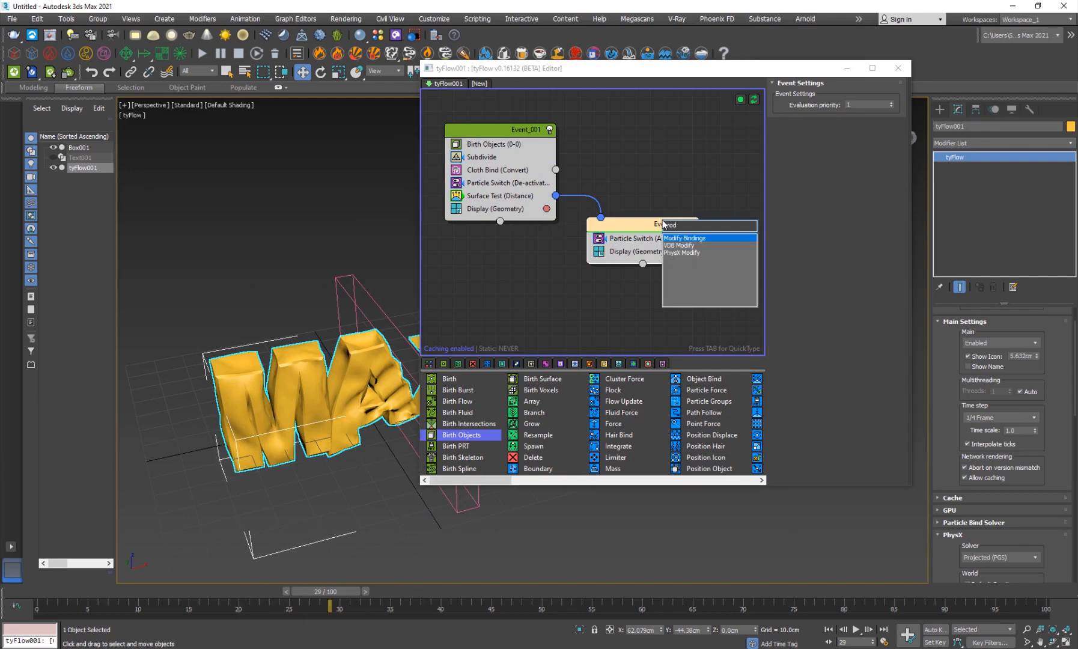
left_click(683, 238)
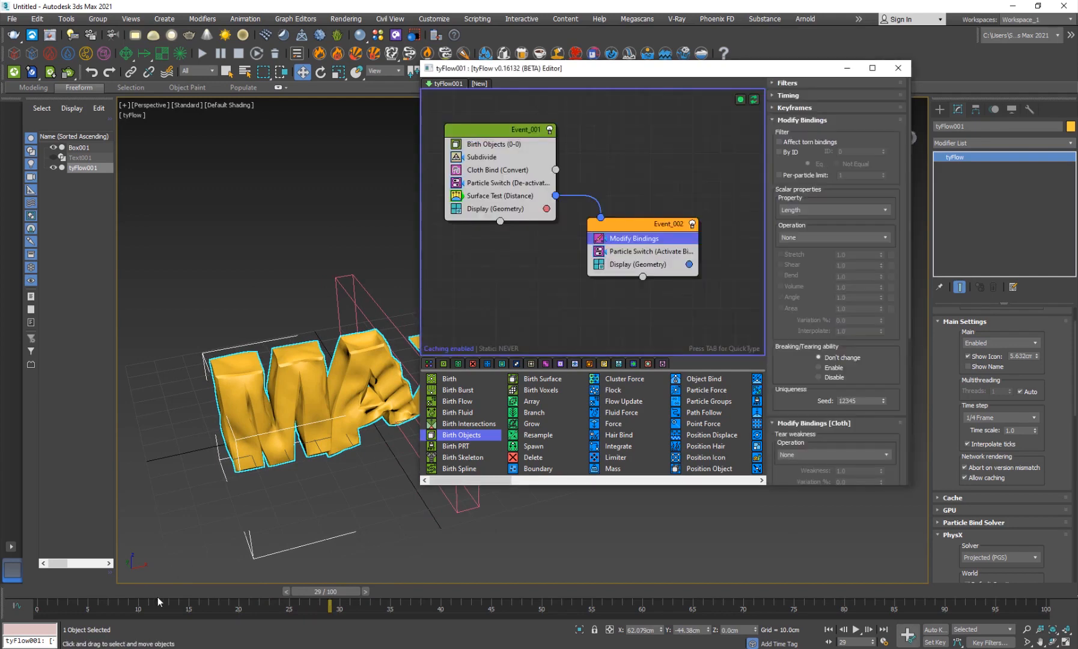
scroll("down", 3)
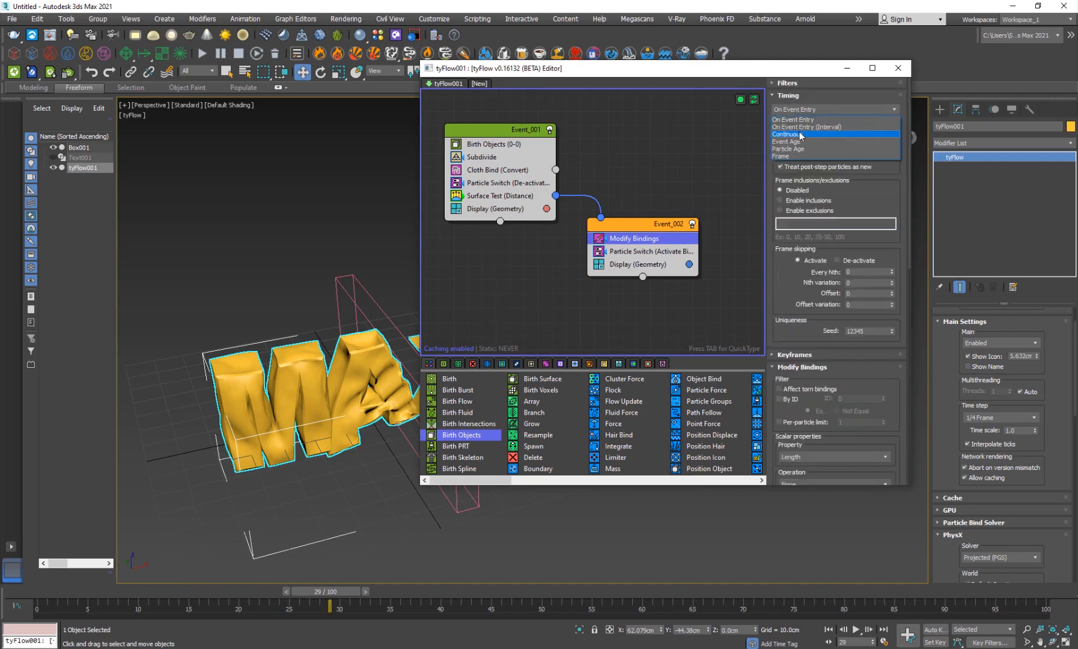
left_click(795, 134)
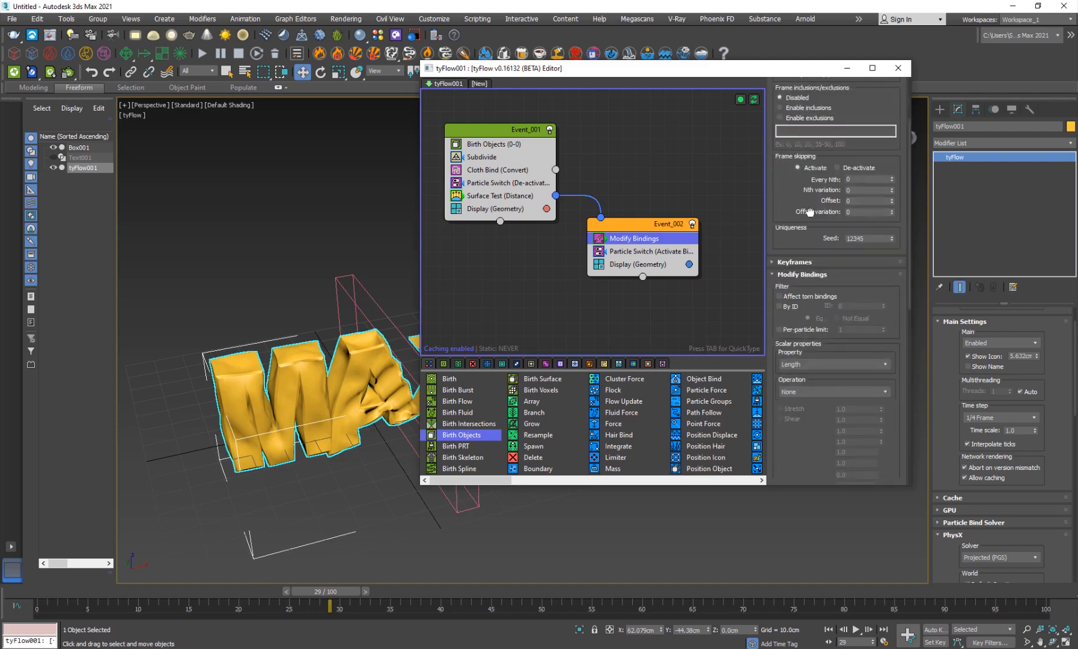
scroll("down", 3)
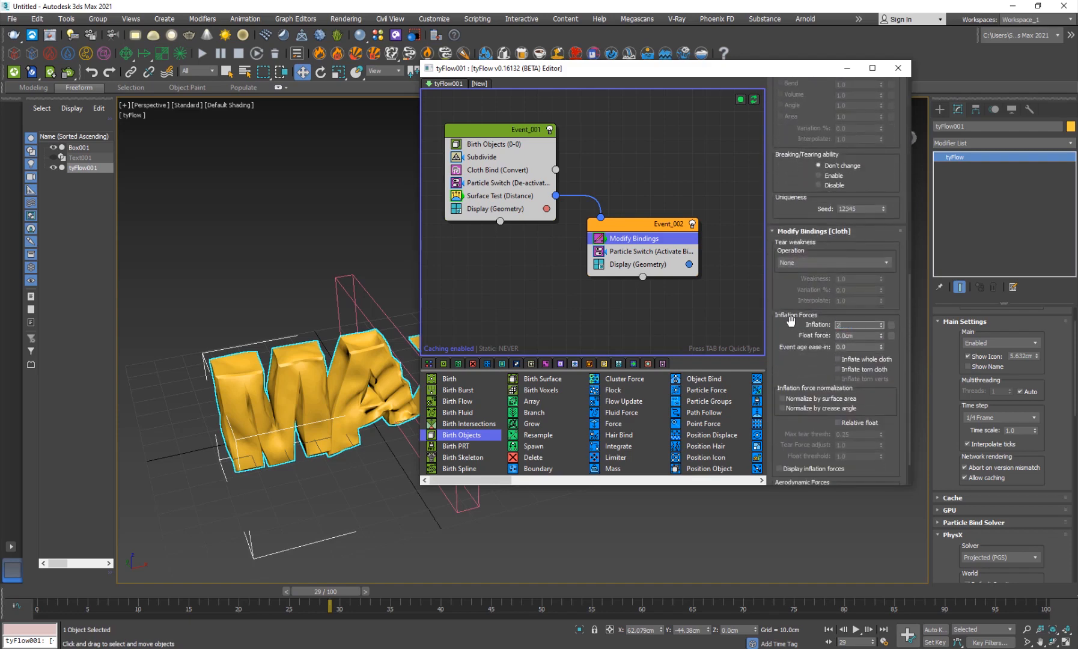
triple_click(855, 323)
type("3")
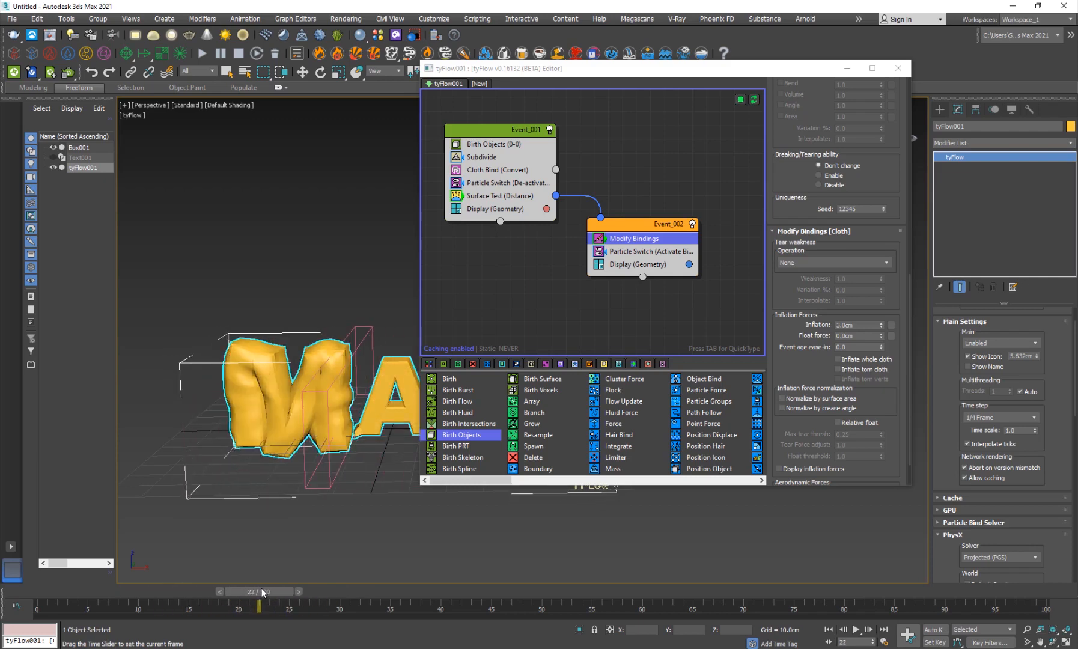
Step: Enable Self-collisions on Cloth Bind and disable Default Gravity in the PhysX rollout
left_click(495, 169)
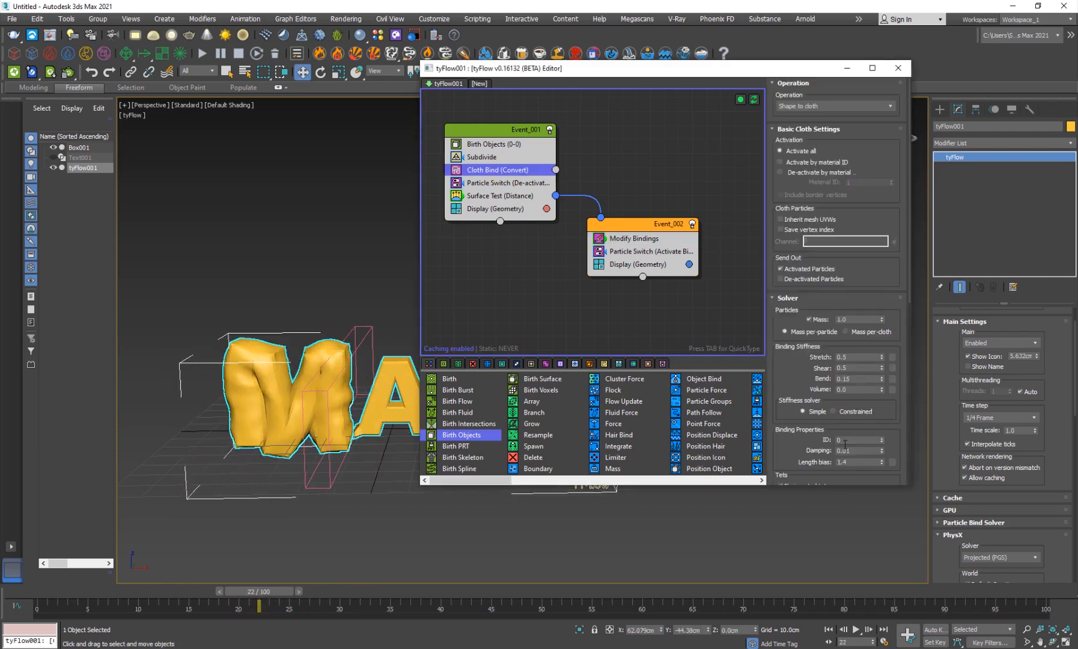
scroll("down", 3)
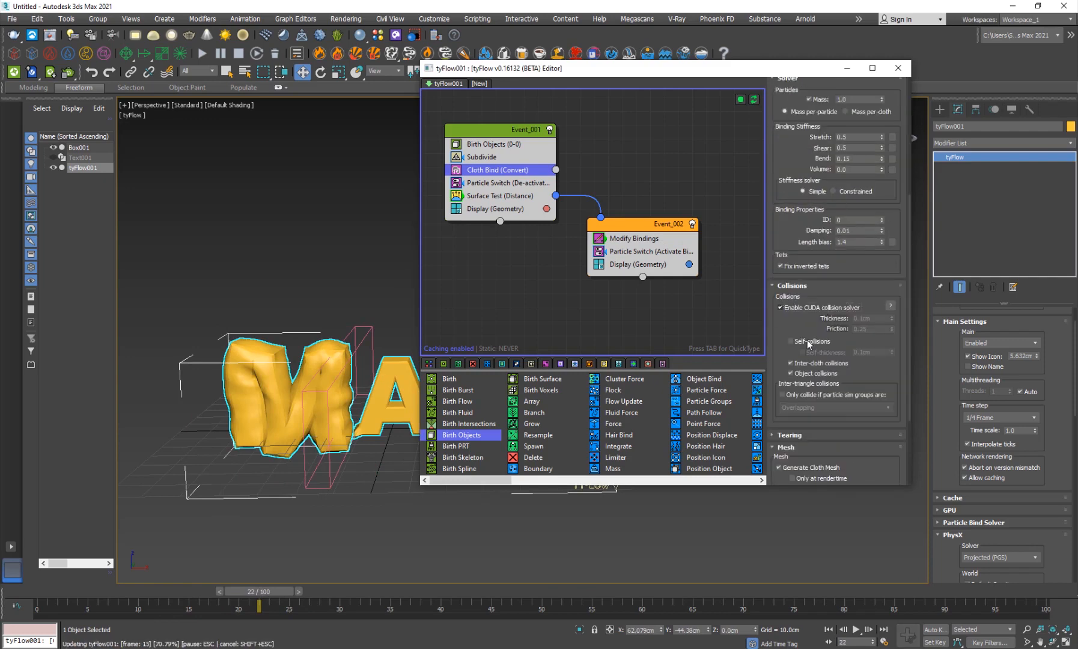
left_click(791, 341)
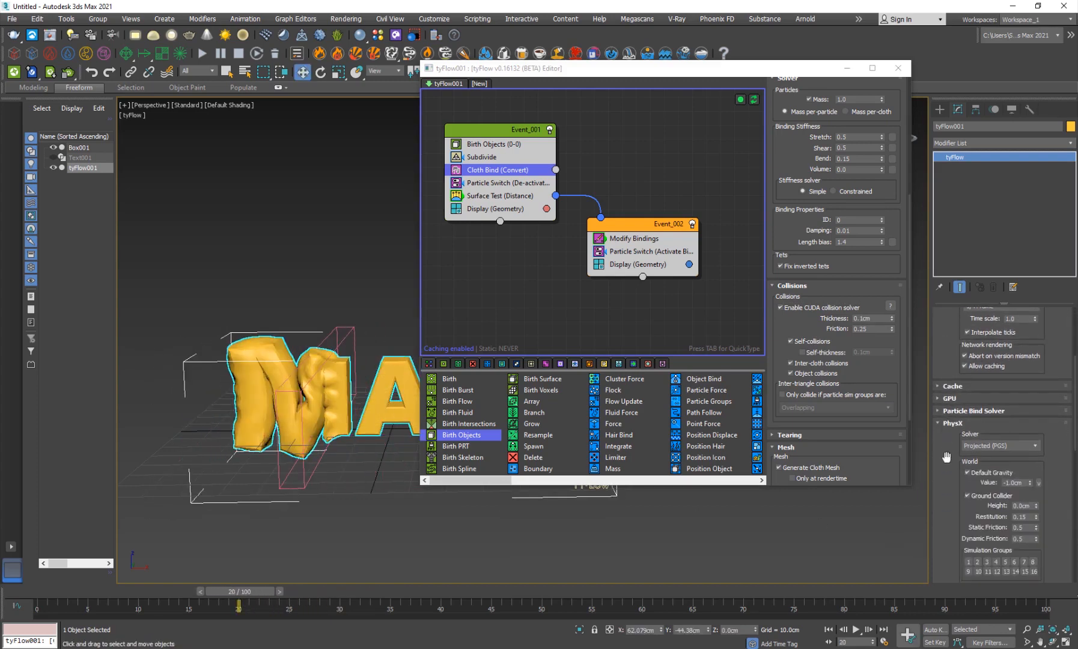
scroll("down", 3)
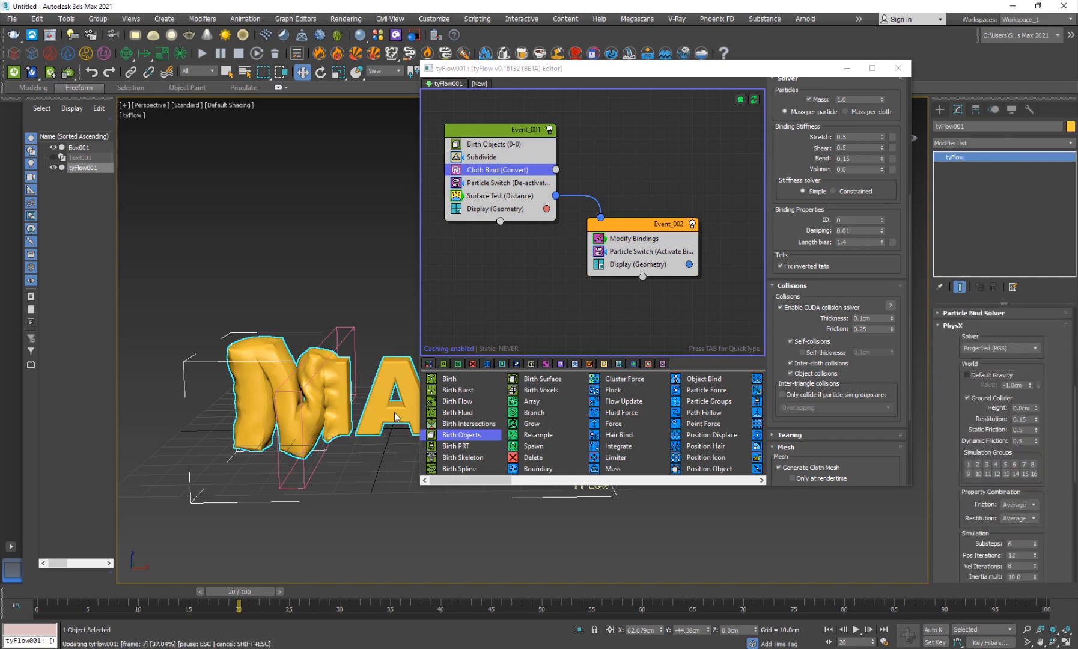
mouse_move(192, 454)
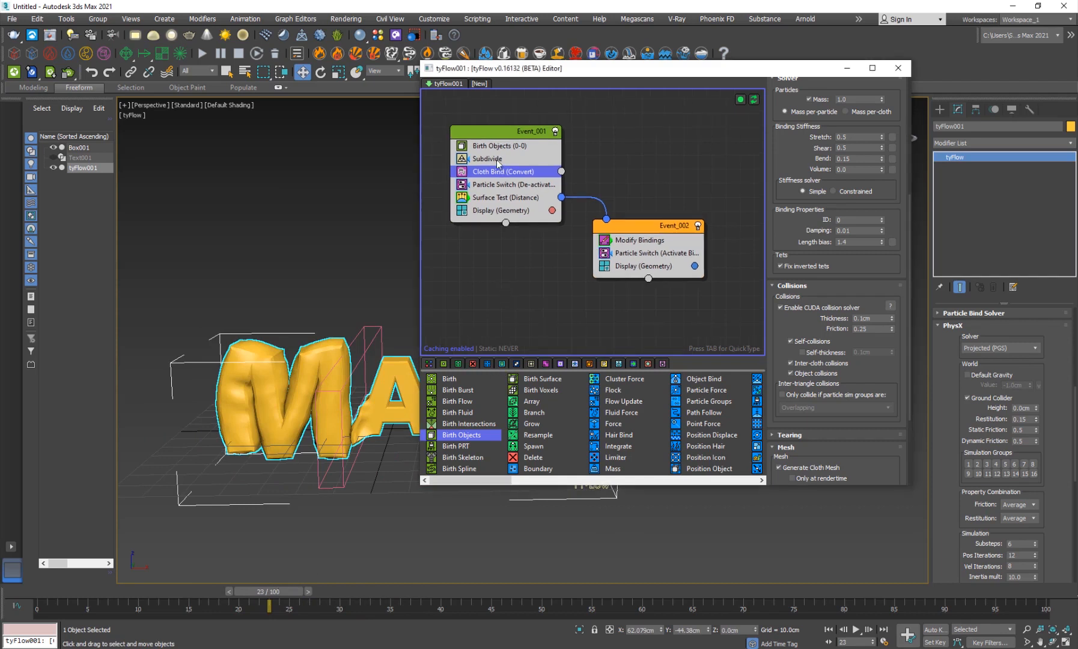
Step: Confirm Subdivide edge length 2.0cm and scrub the timeline to watch the MAX letters inflate
left_click(487, 159)
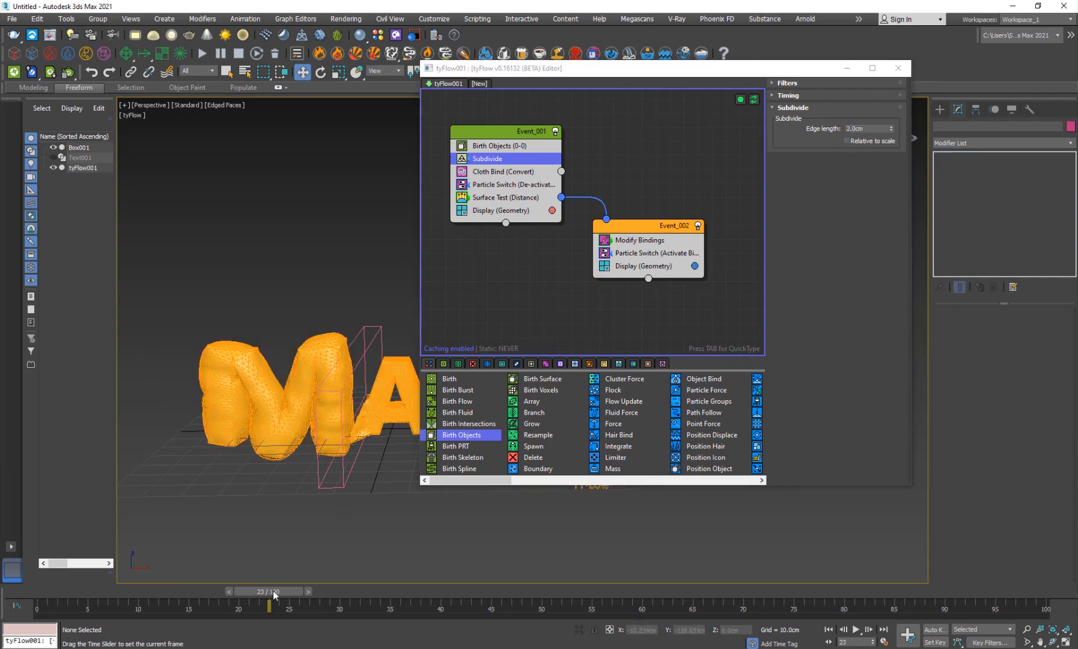
left_click(317, 591)
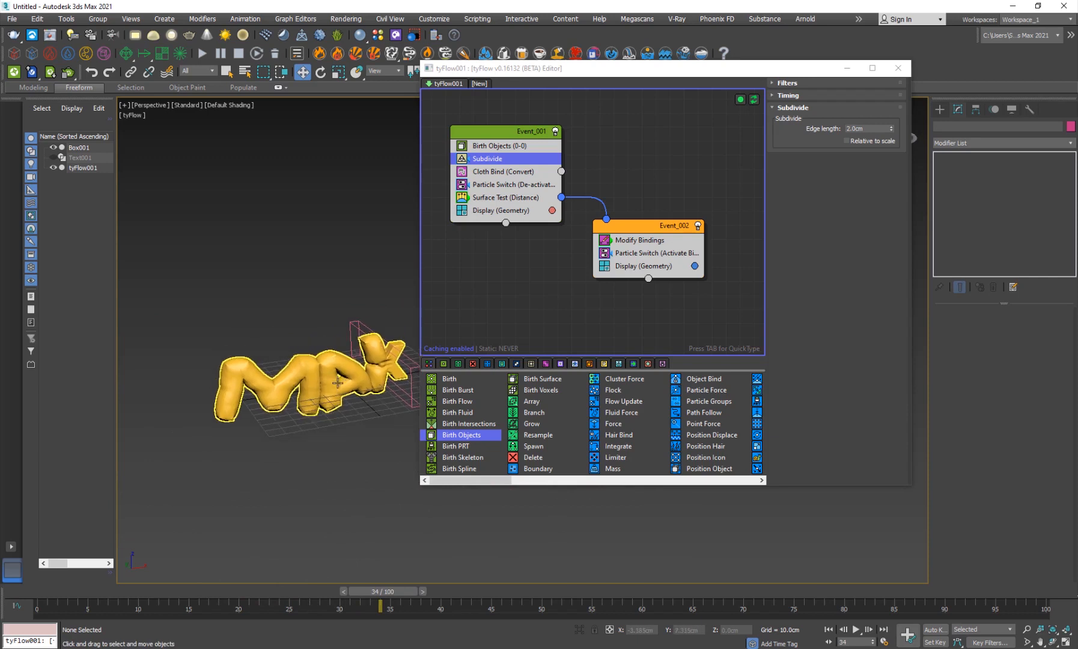
left_click(87, 168)
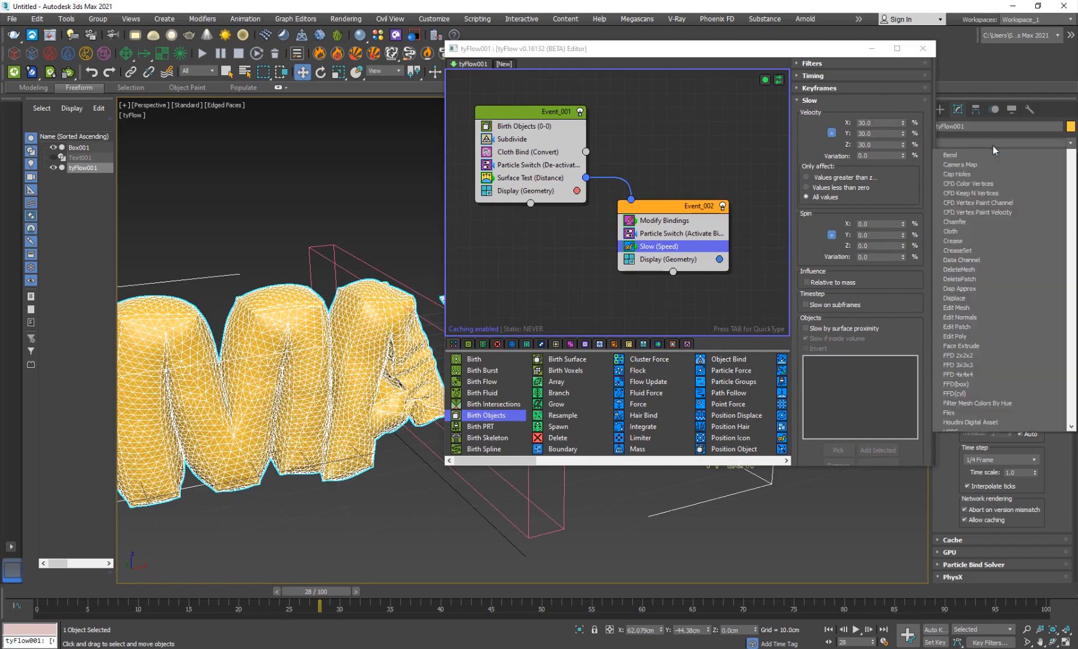
Step: Add a TurboSmooth modifier atop tyFlow001 and select a VRayLight in the finished Text_Inflation scene
scroll("down", 3)
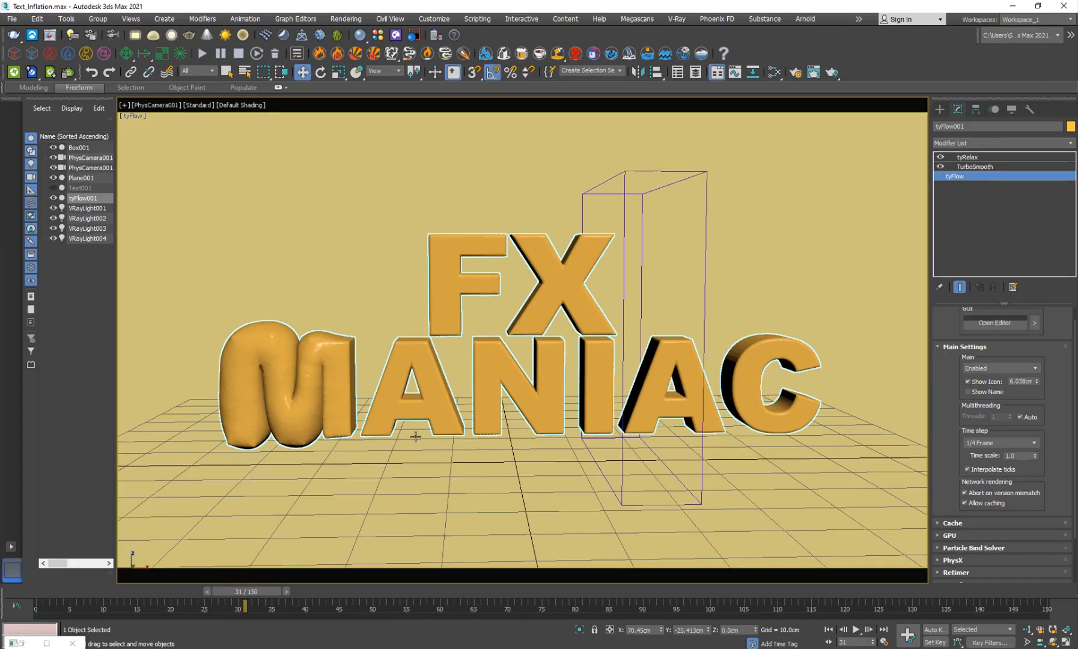
left_click(81, 178)
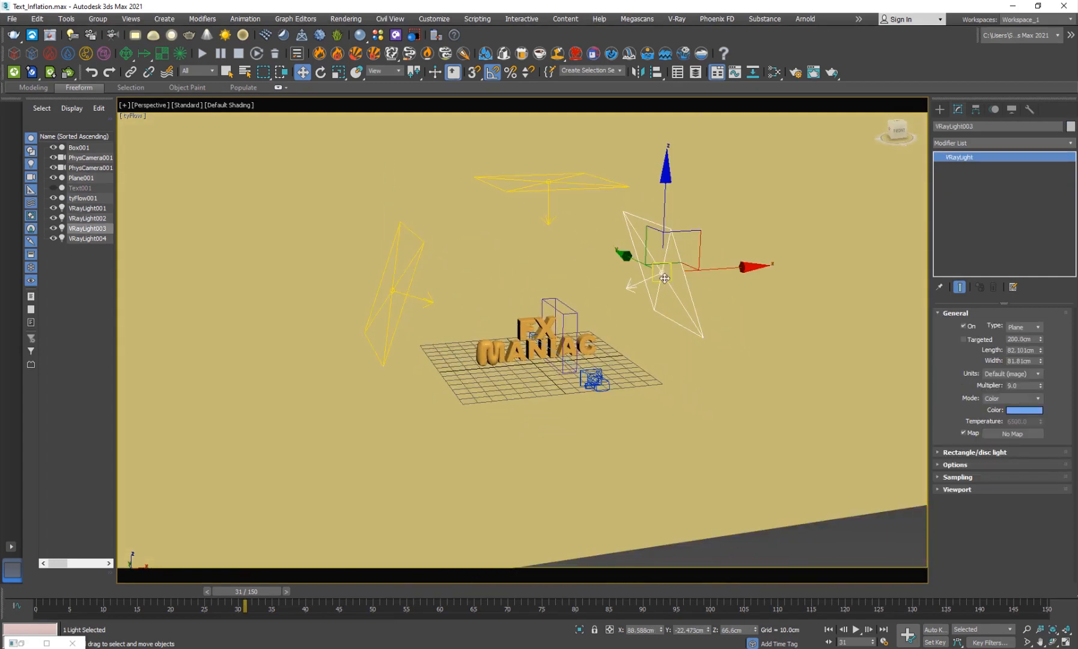
left_click(88, 208)
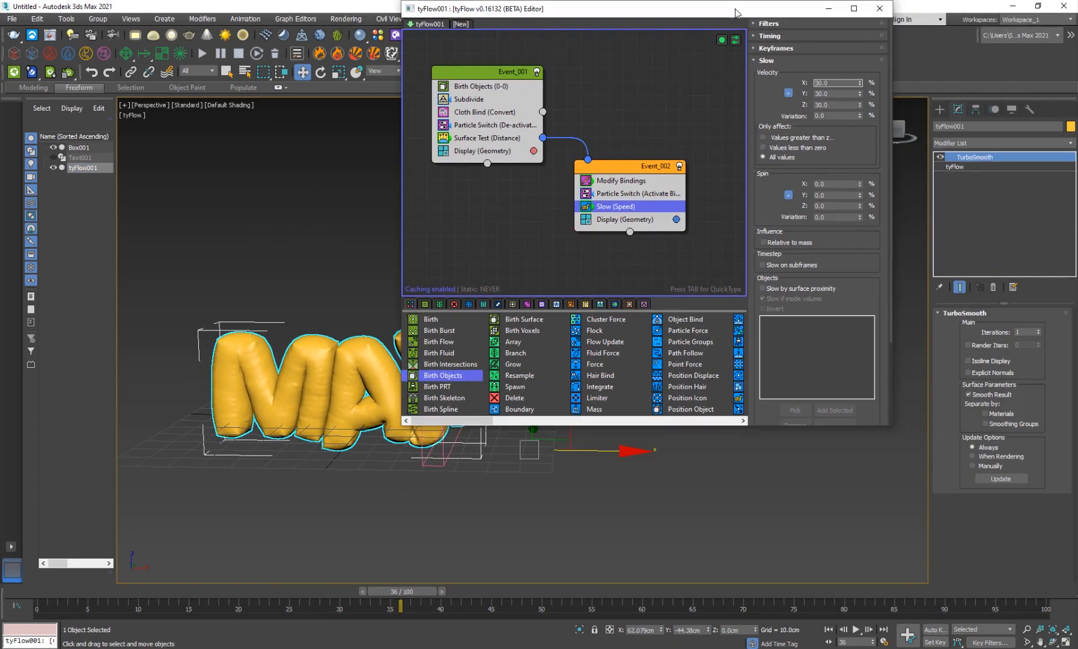
Step: Enable tyFlow's simulation retimer by speed at 40% and view the slowed inflation in the viewport
left_click(955, 166)
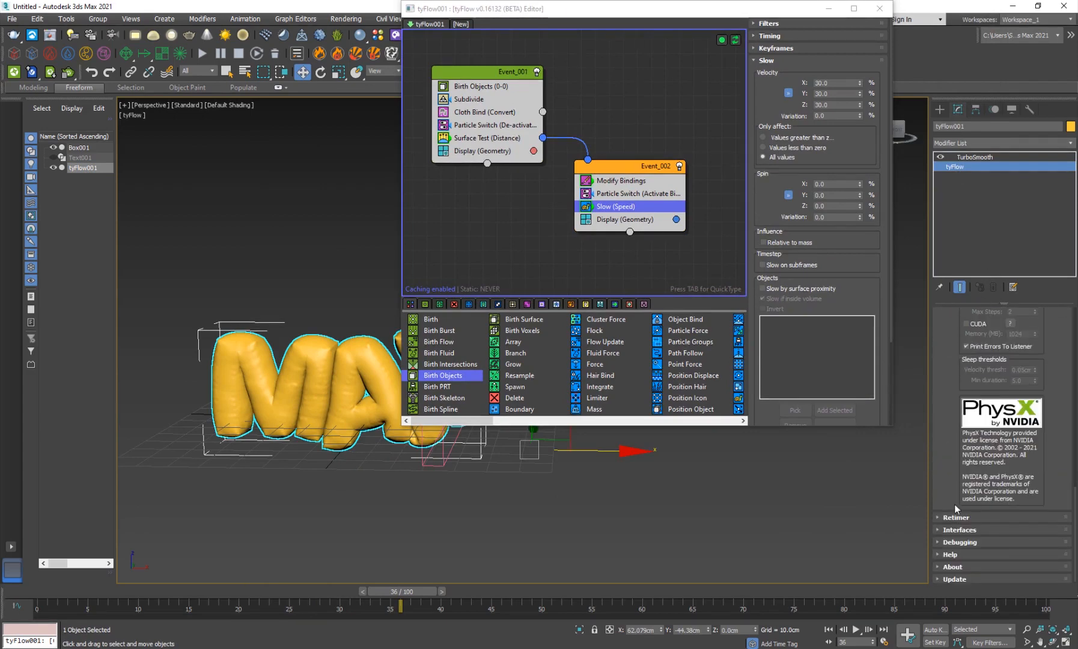
left_click(955, 517)
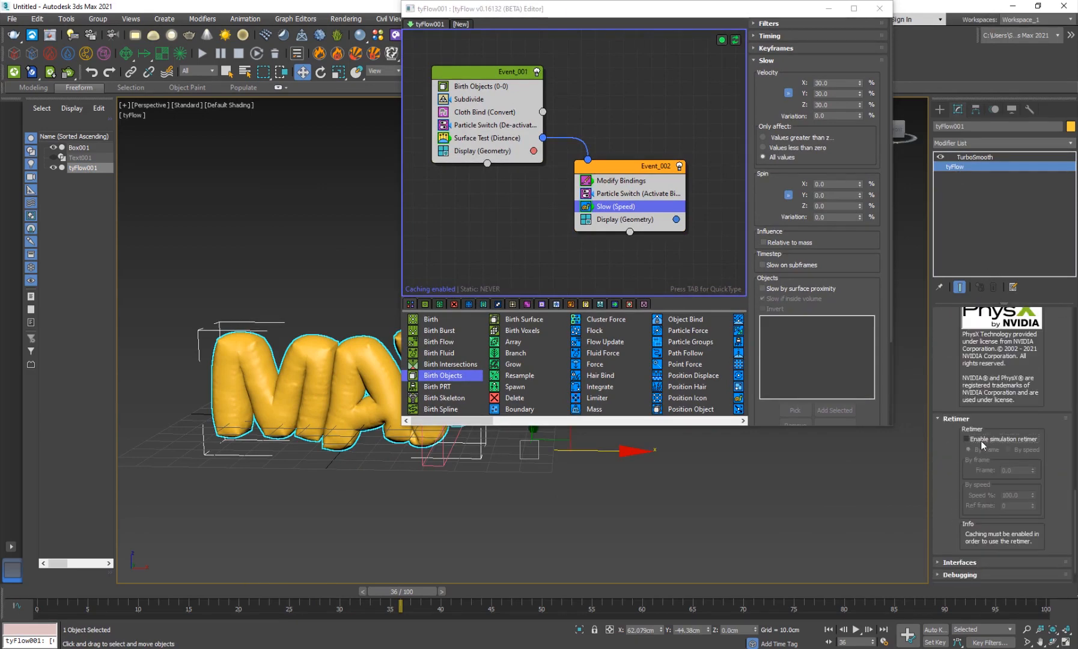
left_click(968, 439)
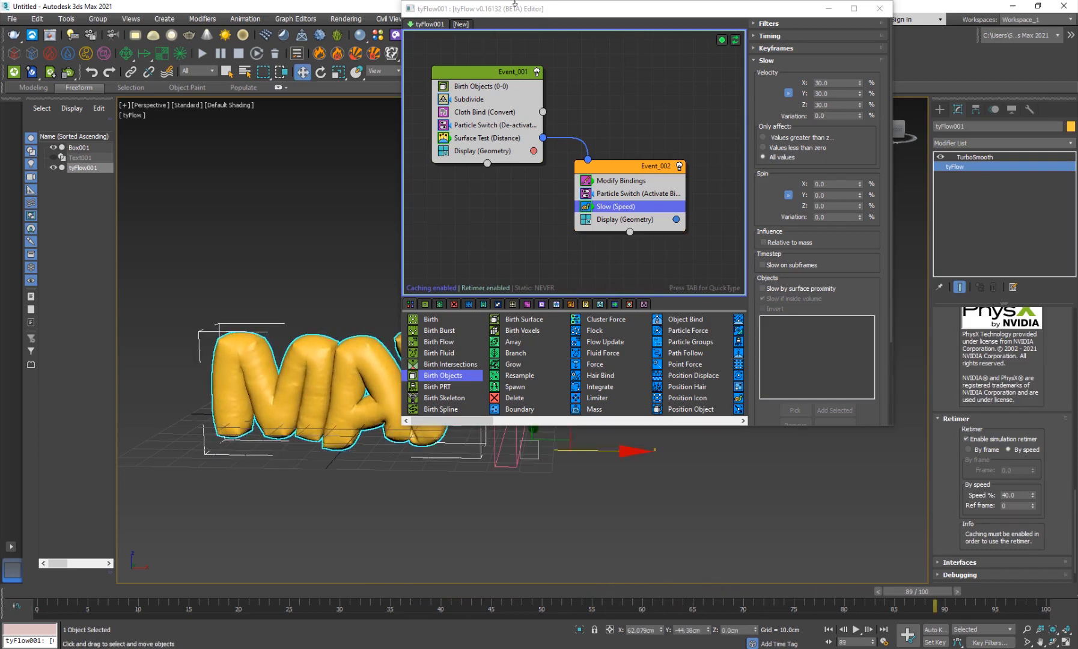
left_click(878, 9)
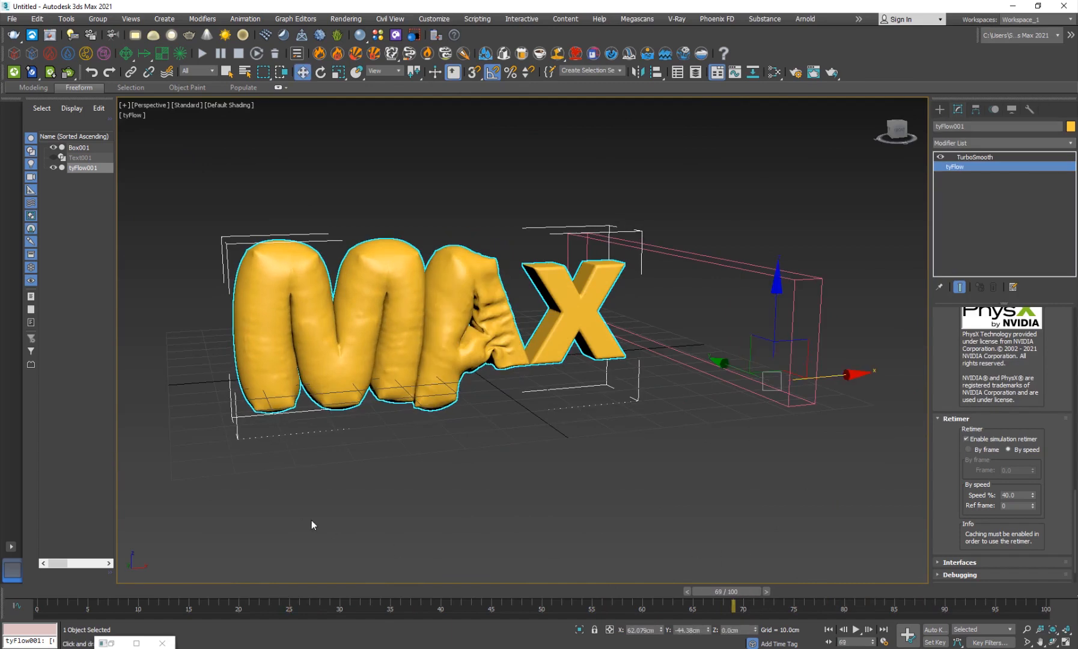
mouse_move(288, 519)
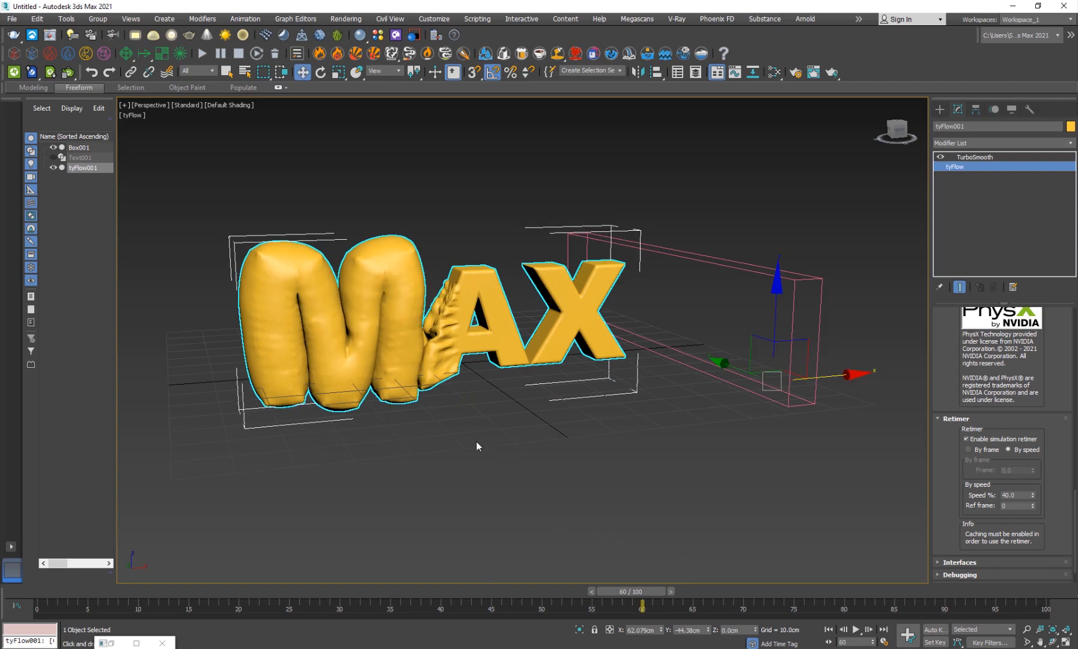
mouse_move(441, 502)
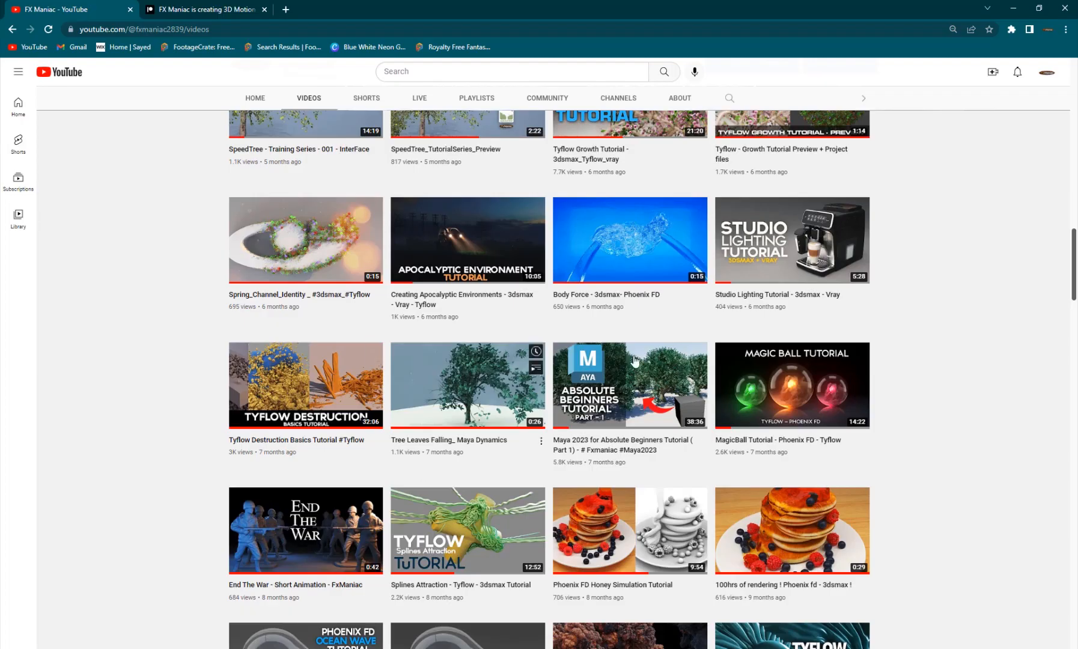
Step: Browse the FX Maniac Patreon membership tiers, then return to the YouTube channel videos page
scroll("up", 3)
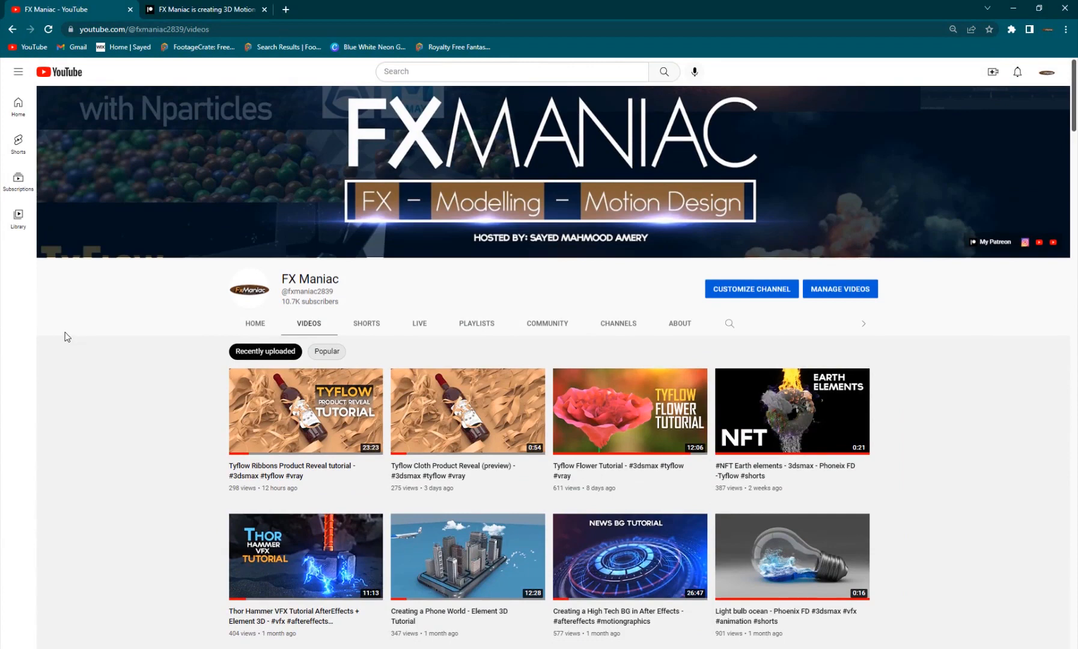
mouse_move(241, 365)
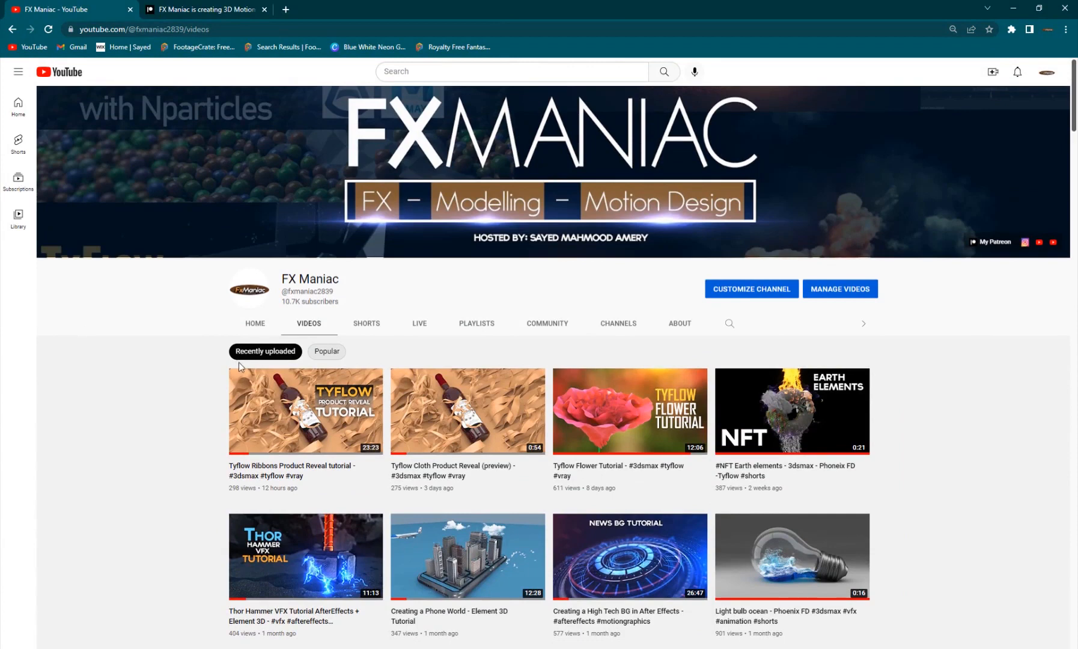
left_click(203, 8)
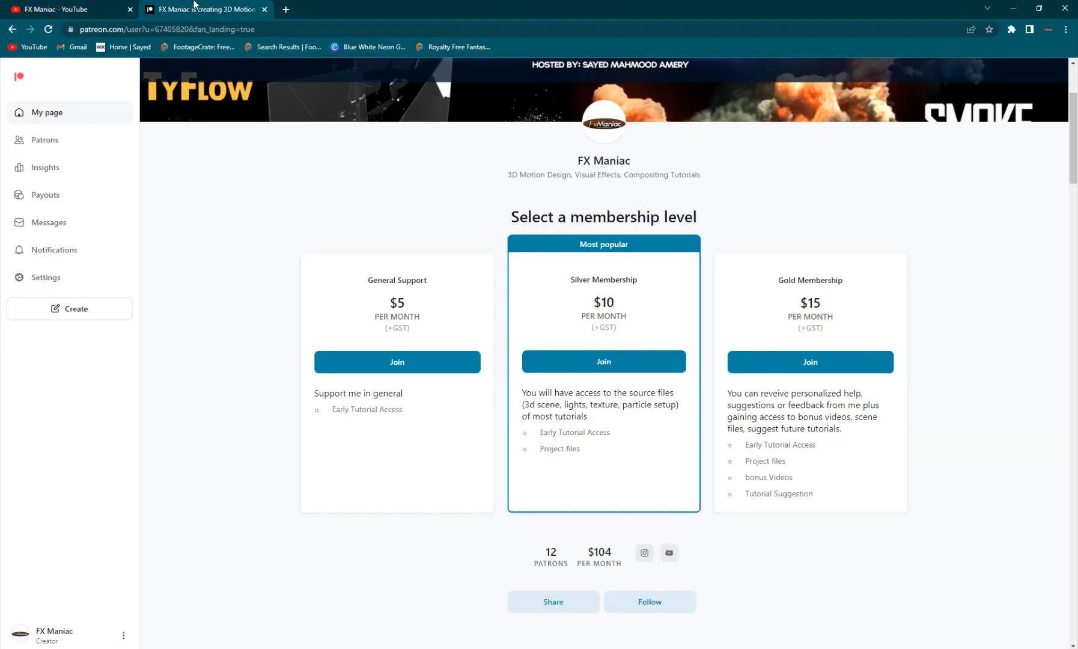
scroll("down", 3)
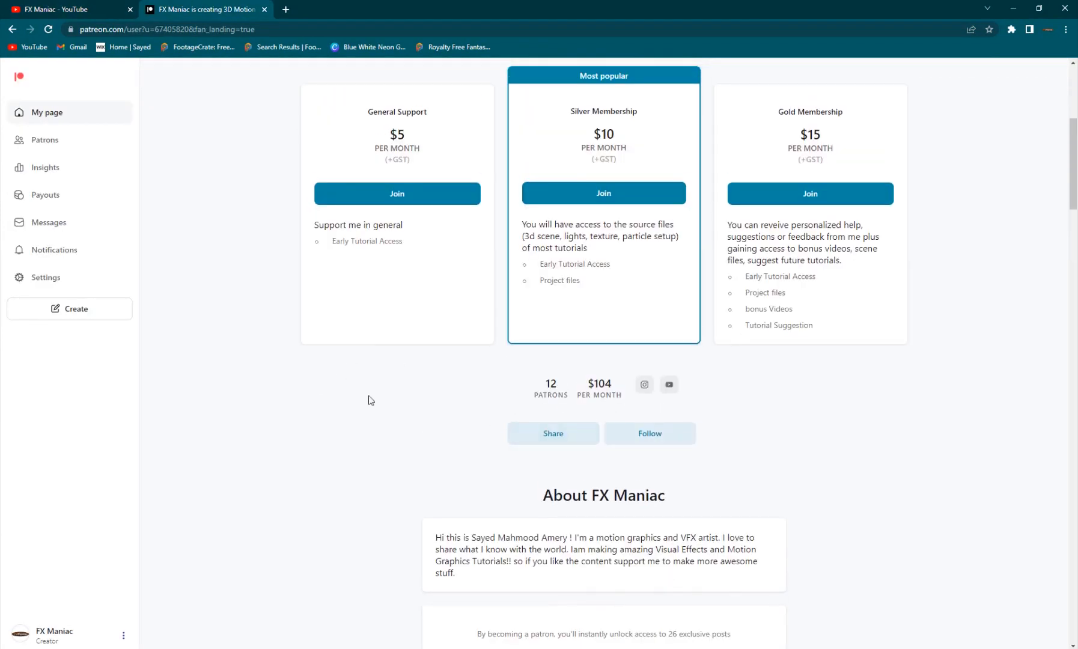
scroll("up", 3)
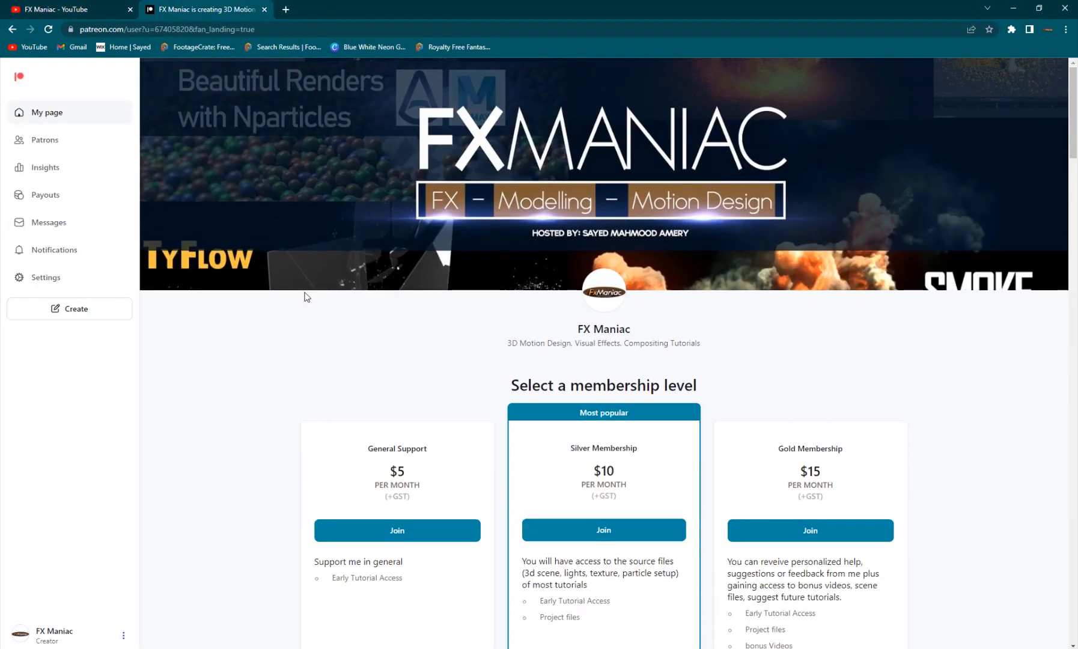
left_click(65, 8)
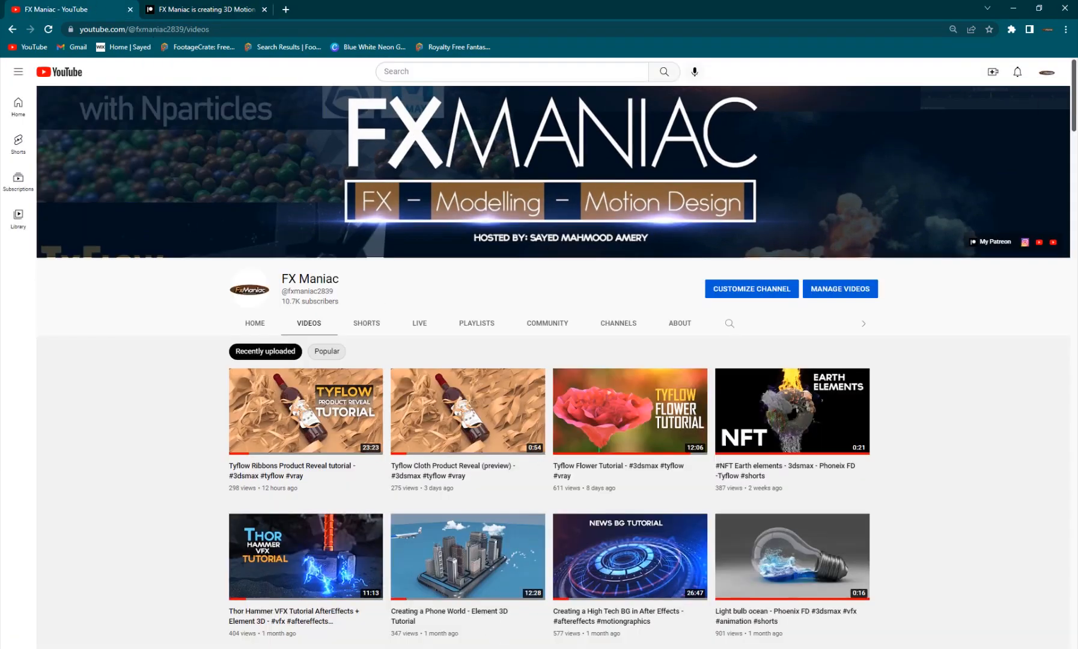